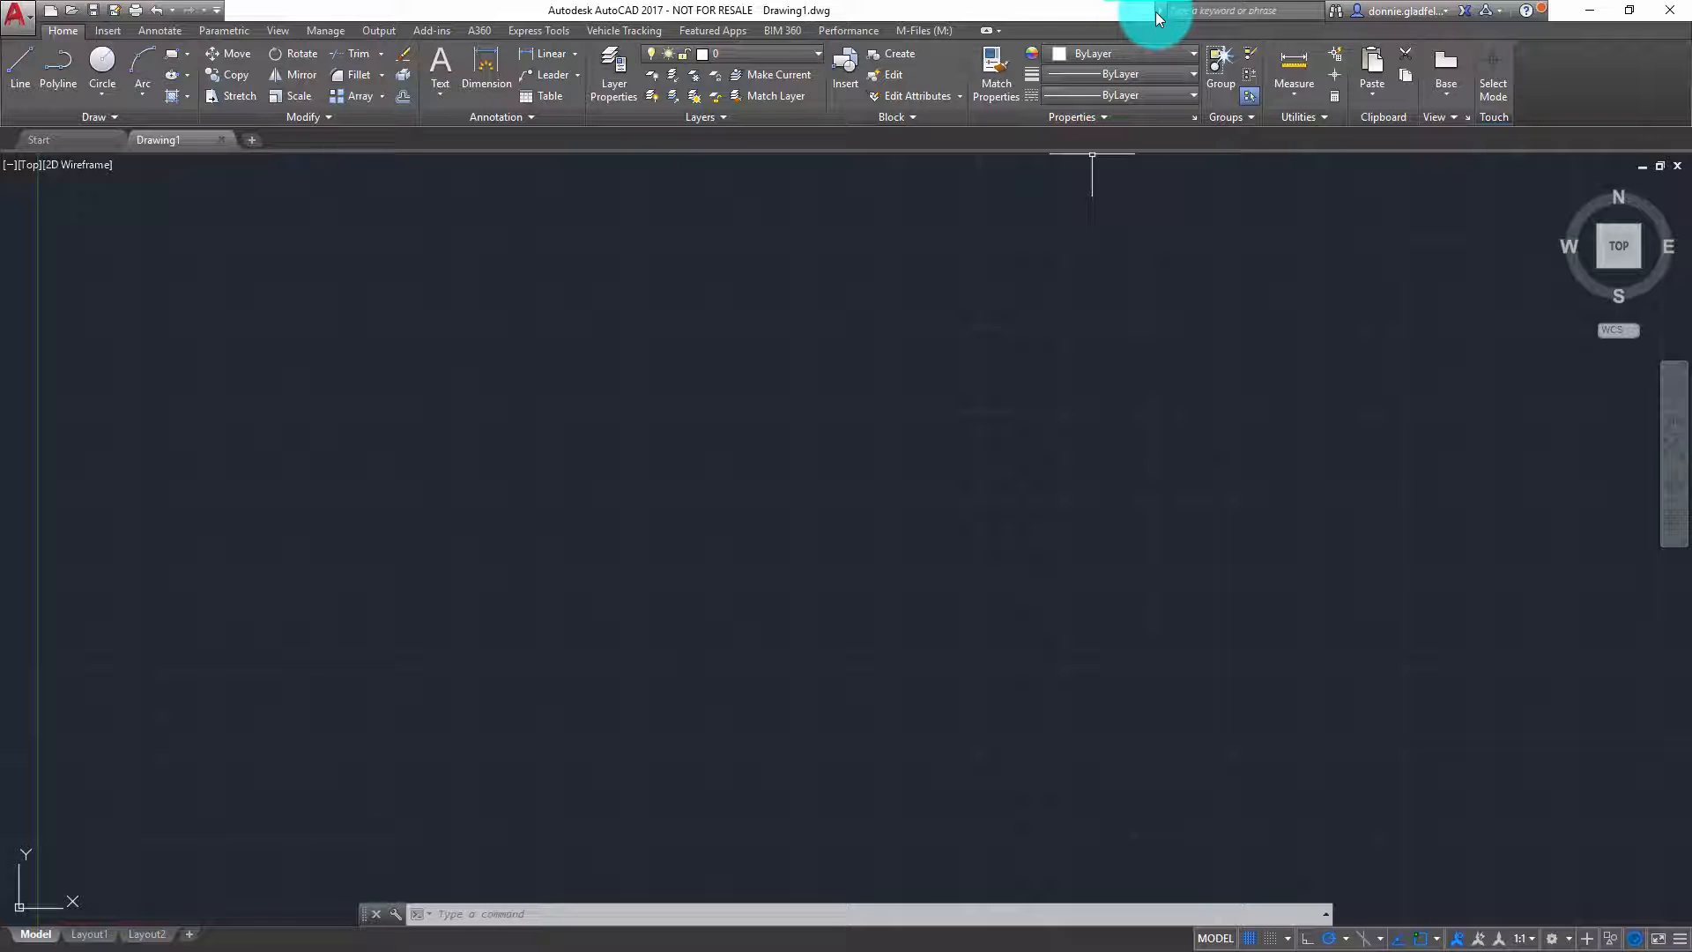
pyautogui.moveTo(1483, 39)
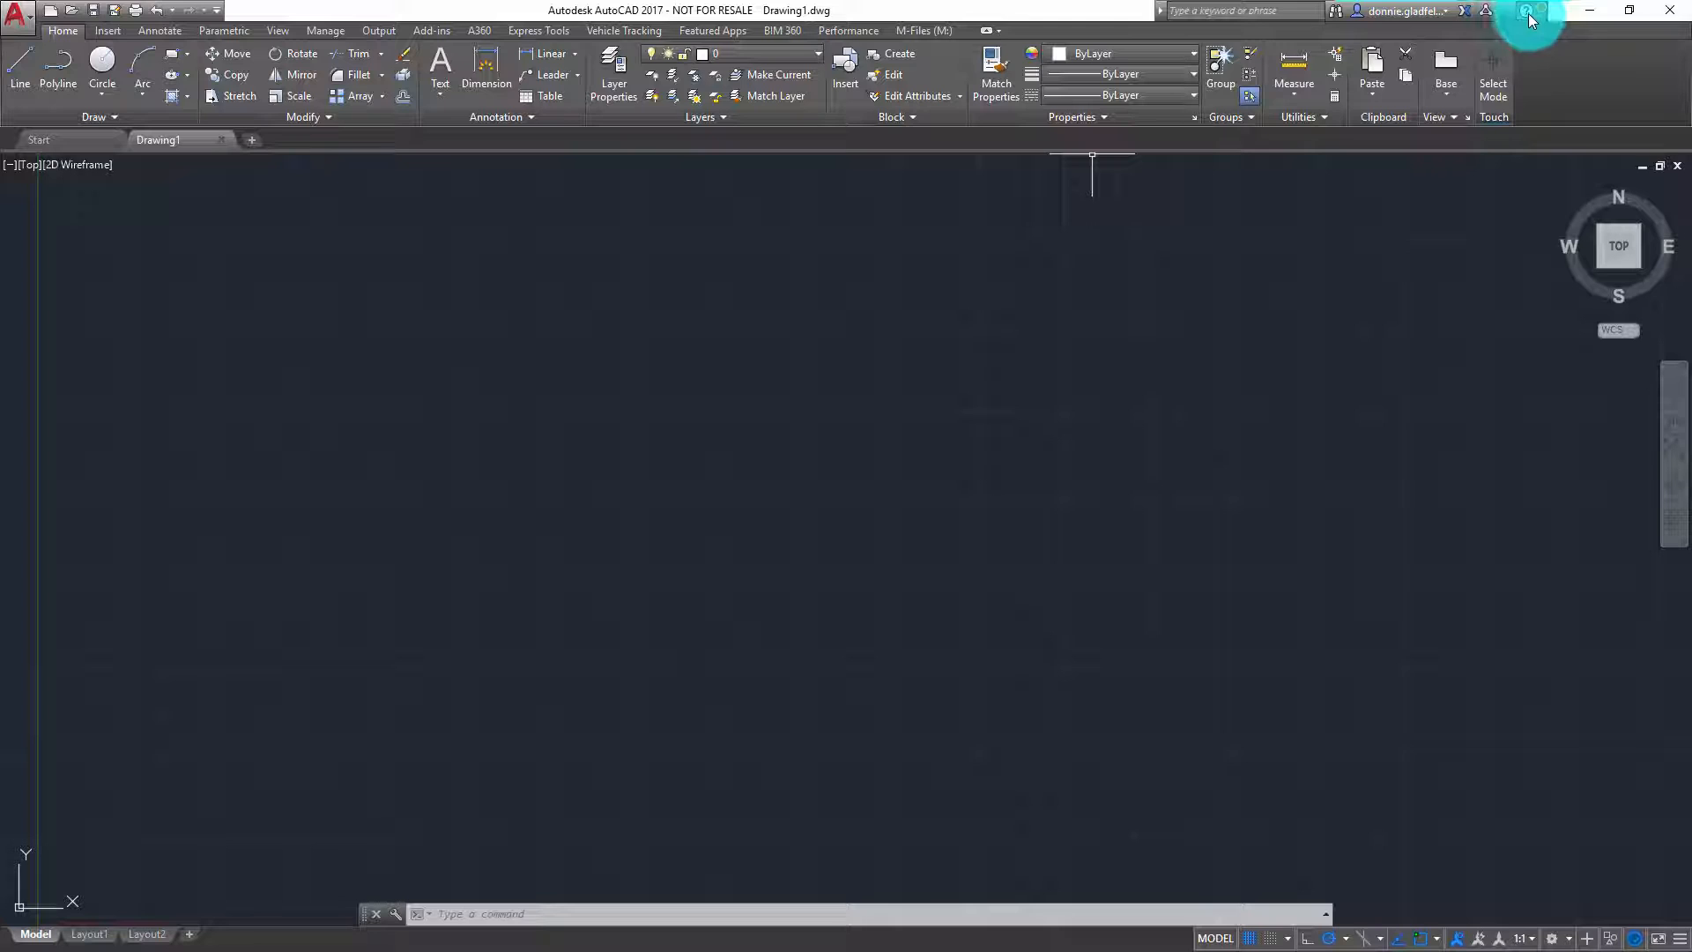
pyautogui.moveTo(1532, 12)
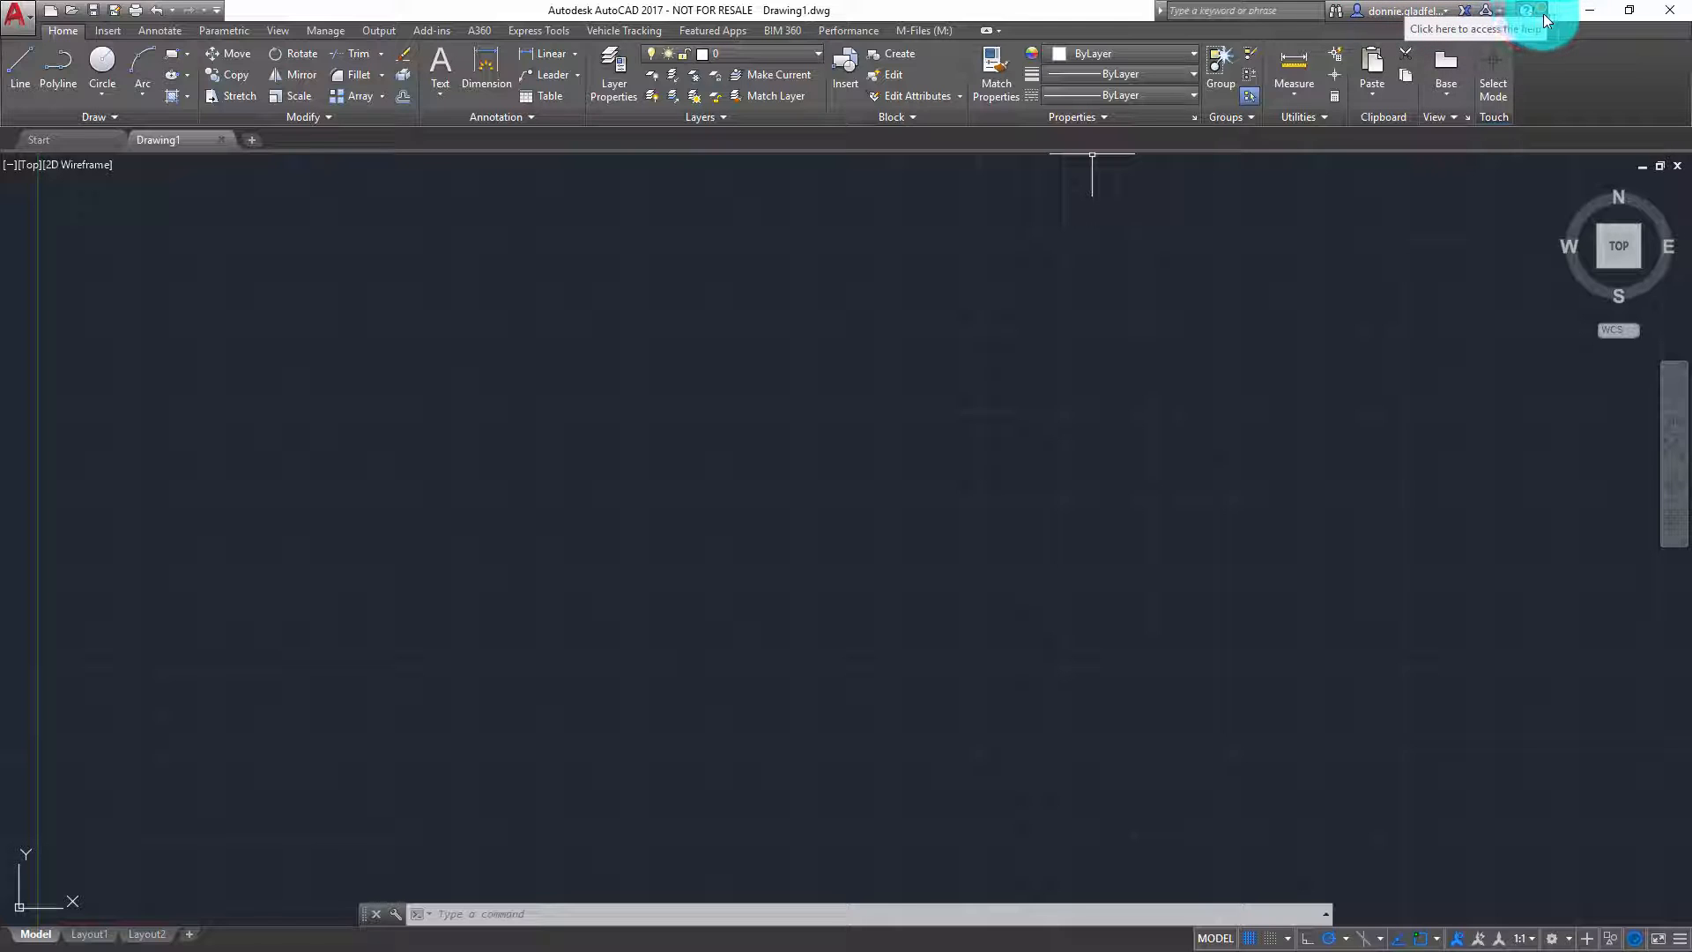
# Show AutoCAD 2017's Help menu with Help, Send Feedback and Desktop Analytics entries.
pyautogui.click(1543, 8)
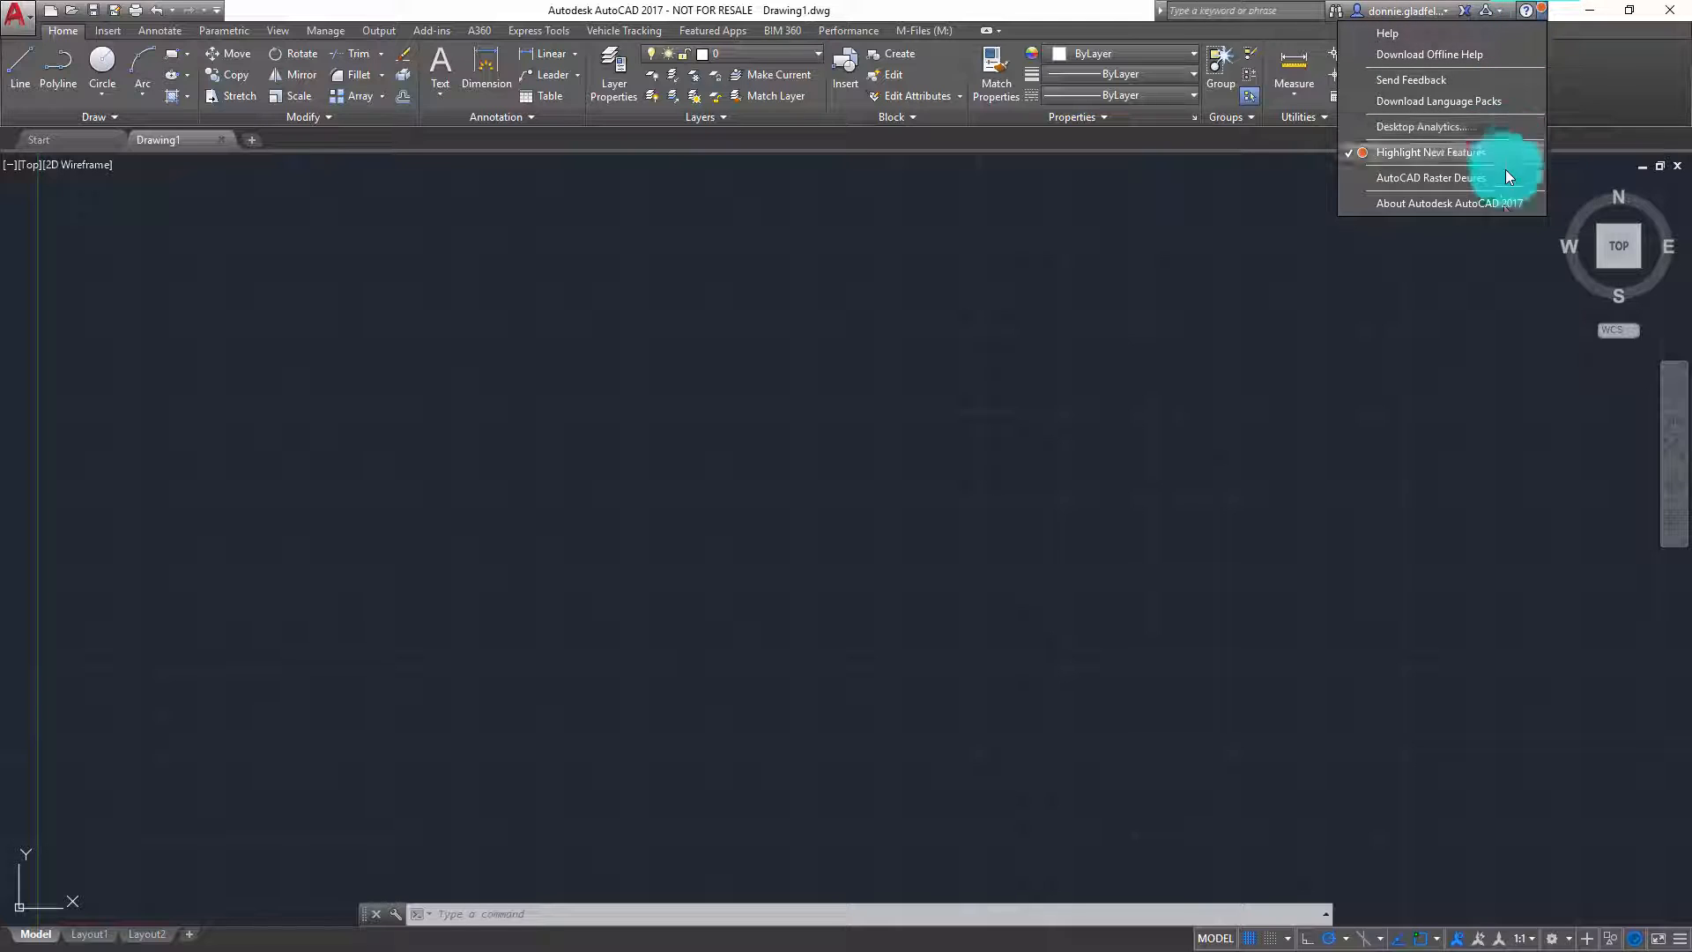
pyautogui.moveTo(1503, 204)
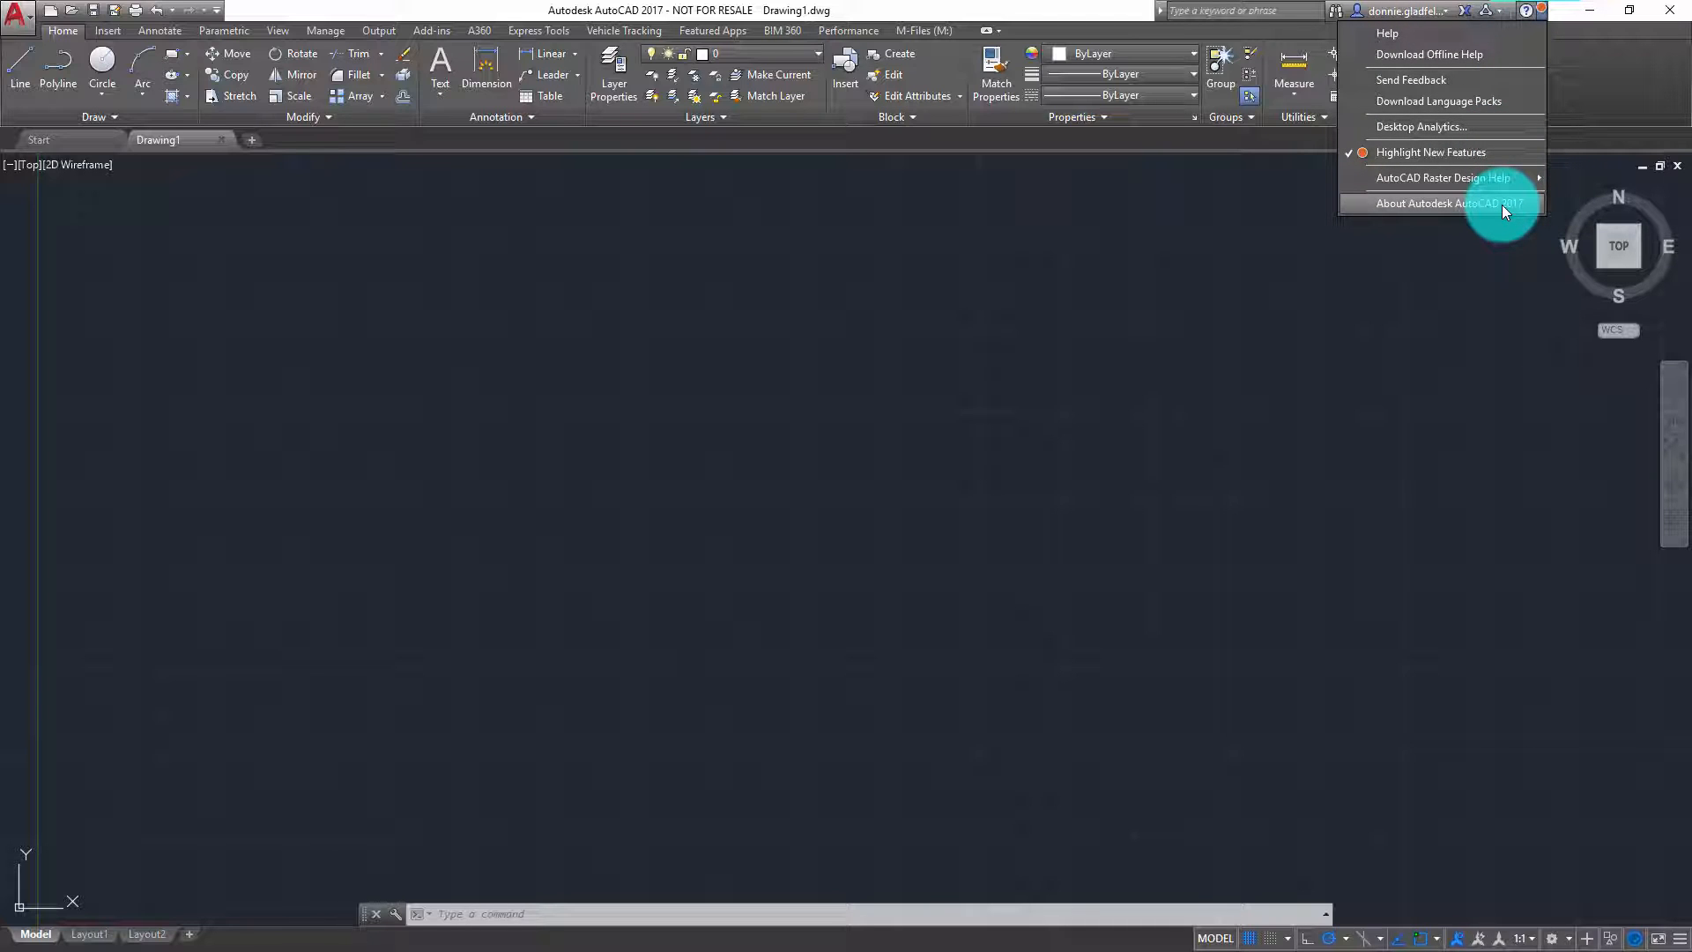
# Confirm Product Version AutoCAD 2017.1.1 Update in About Autodesk AutoCAD 2017, then dismiss it.
pyautogui.click(1449, 204)
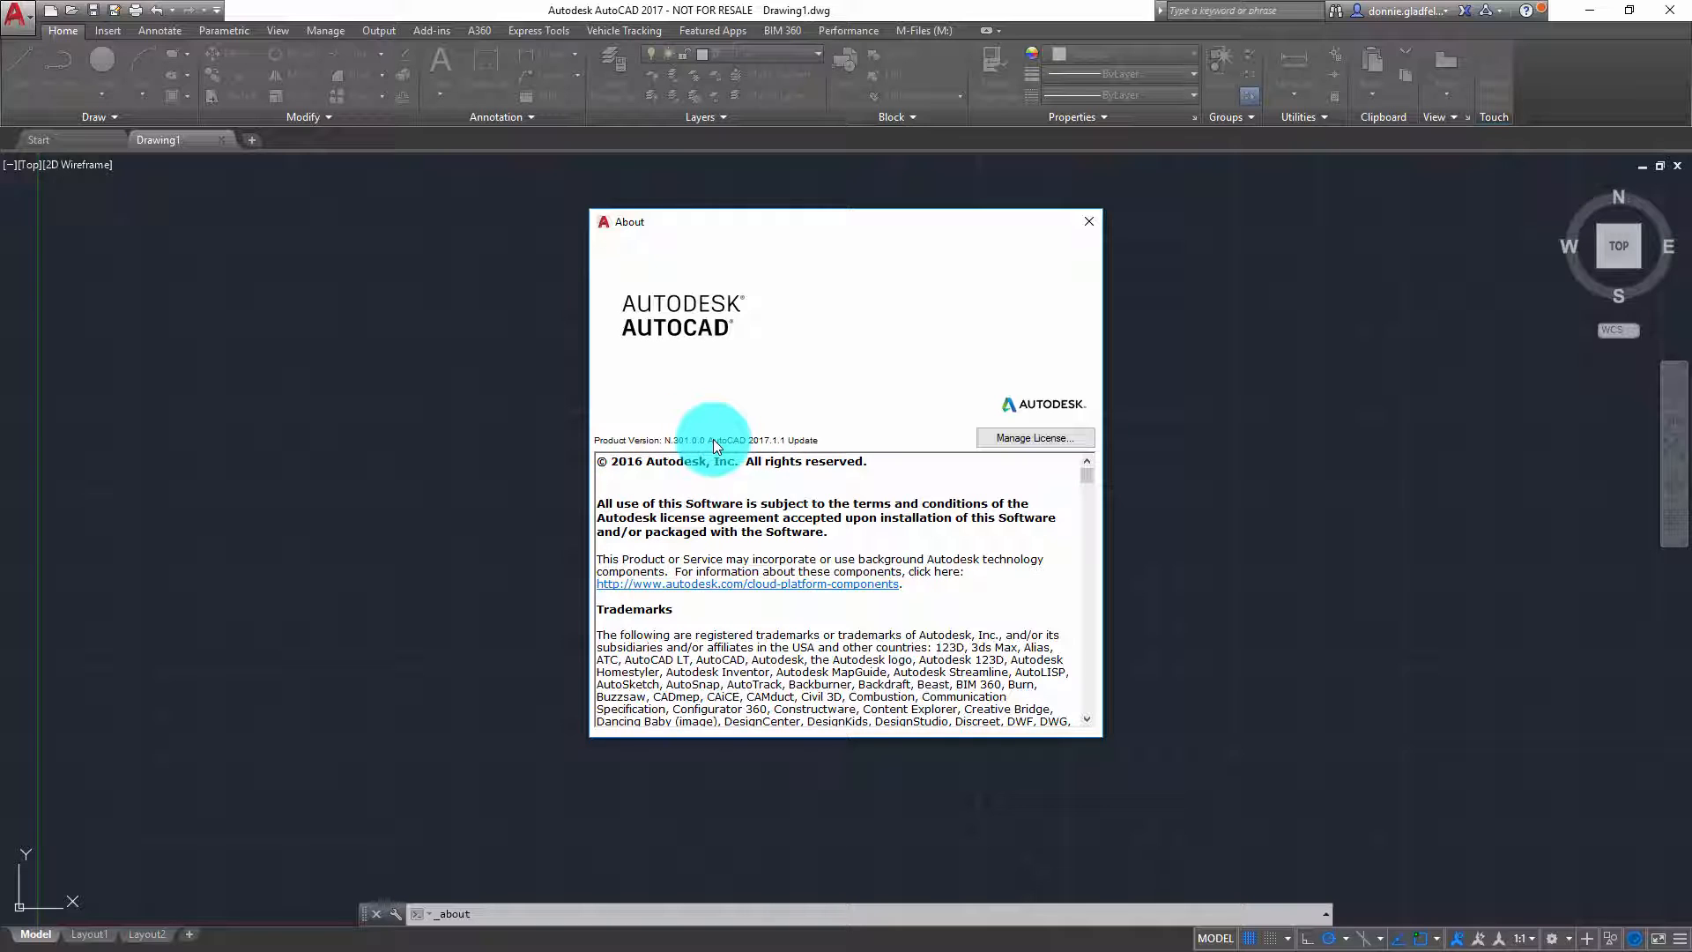
pyautogui.moveTo(729, 451)
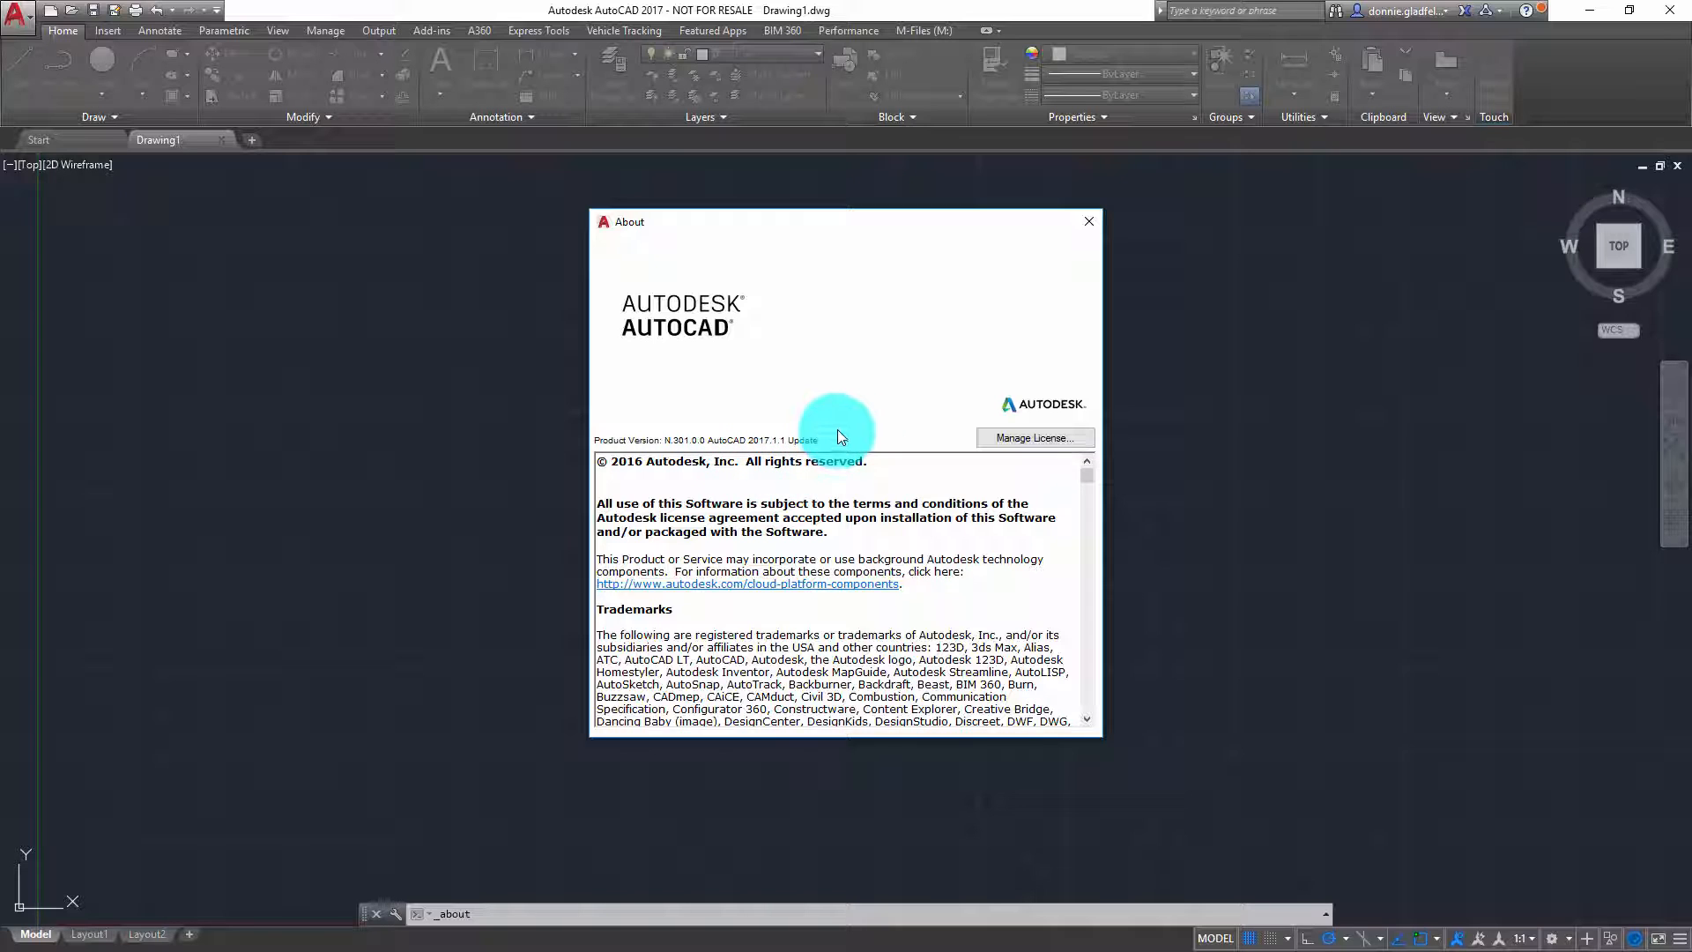
pyautogui.click(1089, 222)
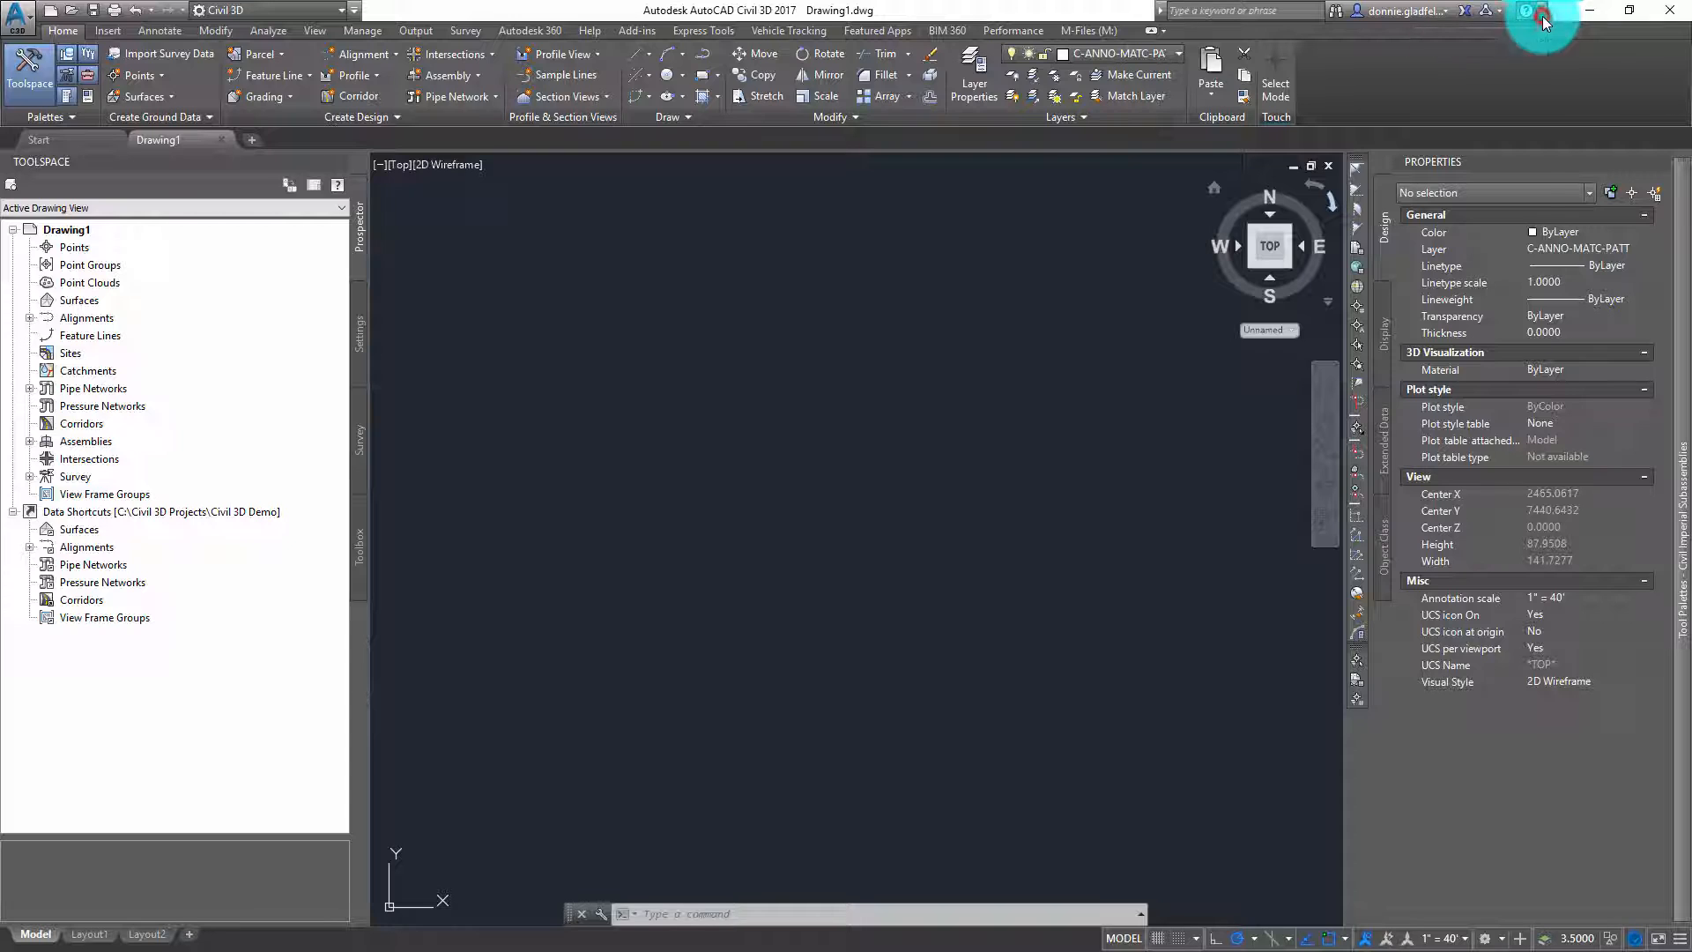
# Show Civil 3D 2017's Help menu with What's New, Tutorials and About AutoCAD Civil 3D.
pyautogui.click(1529, 11)
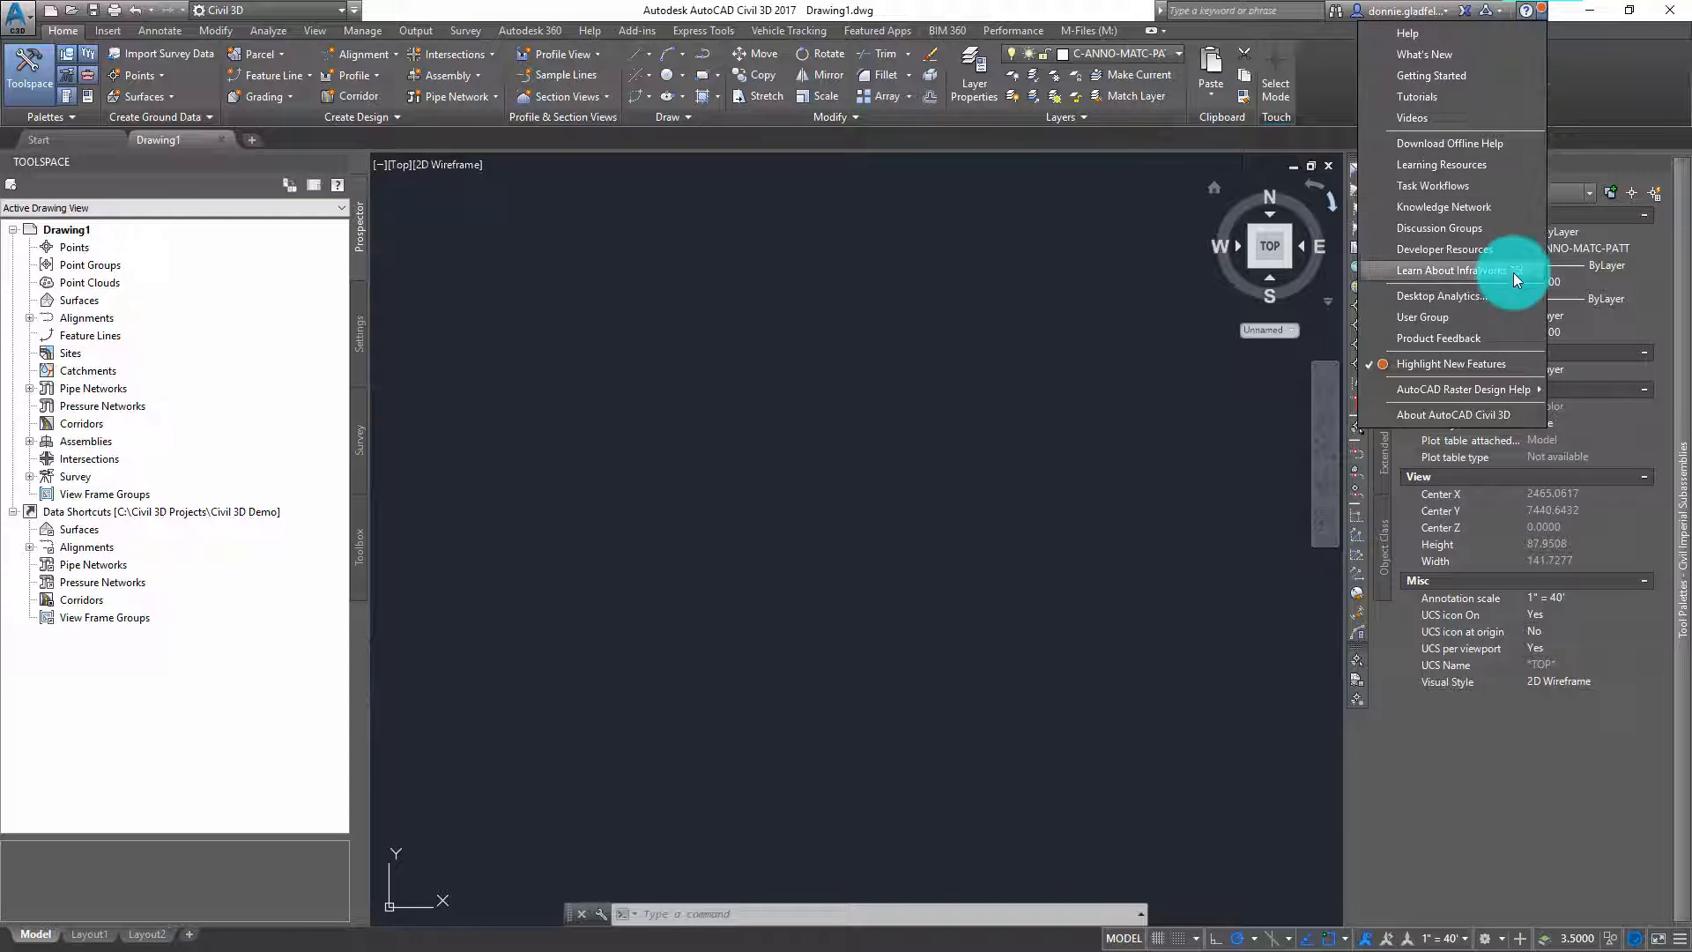
pyautogui.moveTo(1502, 414)
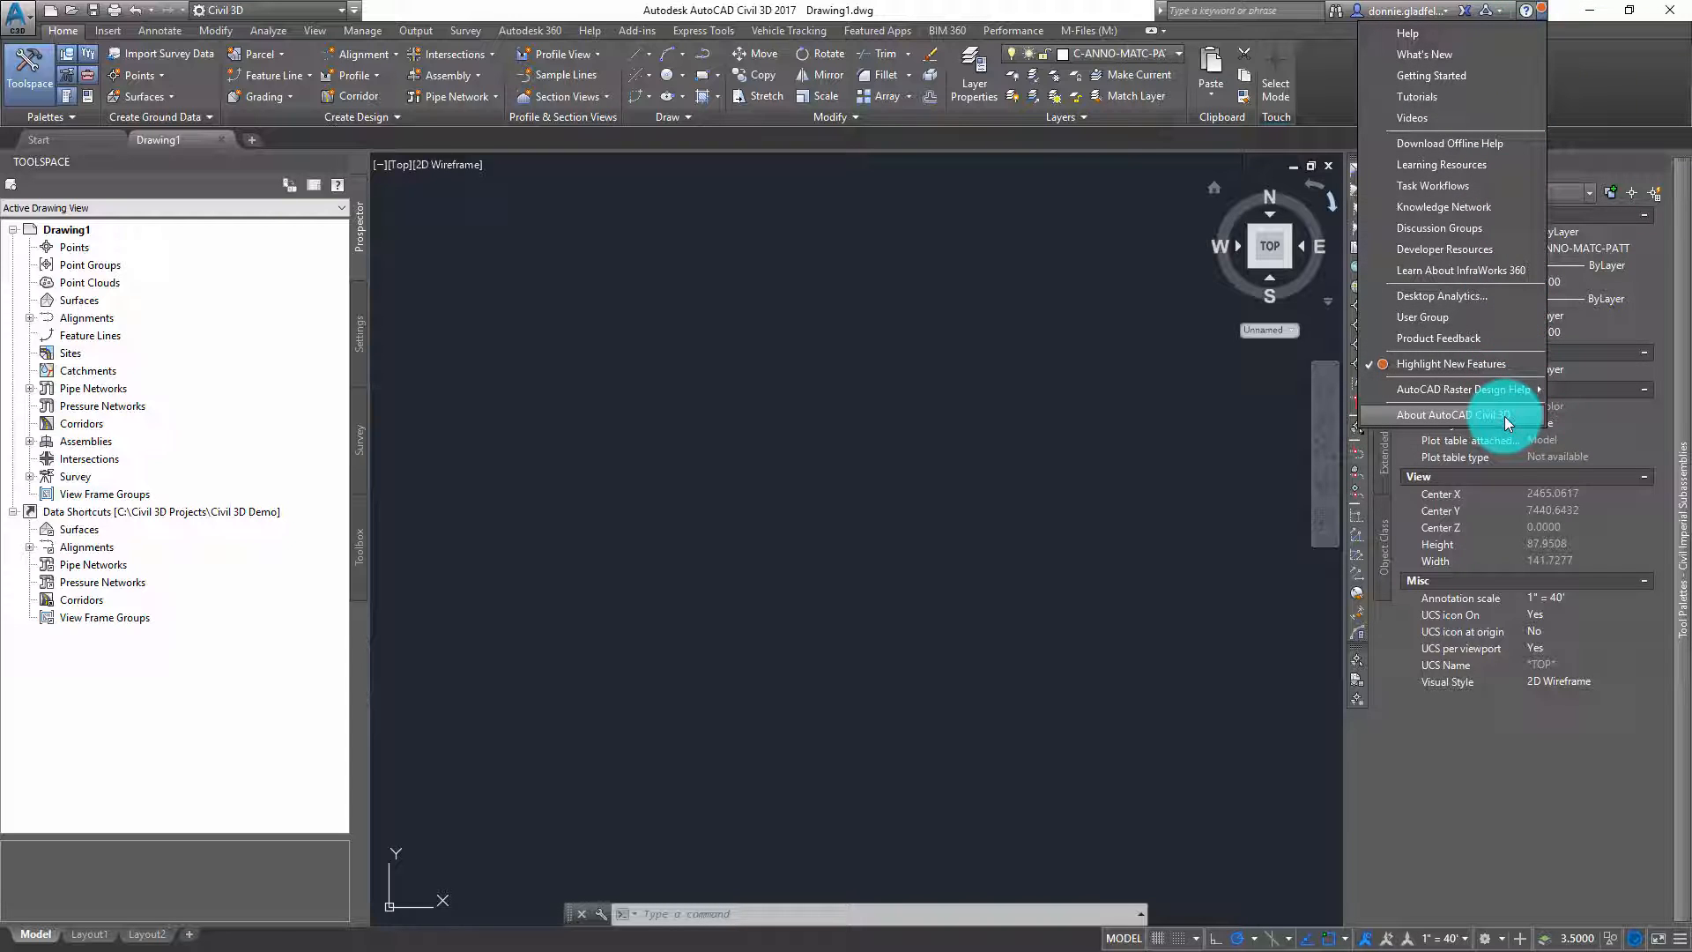
# Confirm Civil 3D 2017 SP1.1 on AutoCAD 2017.1.1 Update in About AutoCAD Civil 3D, then close it.
pyautogui.click(1450, 414)
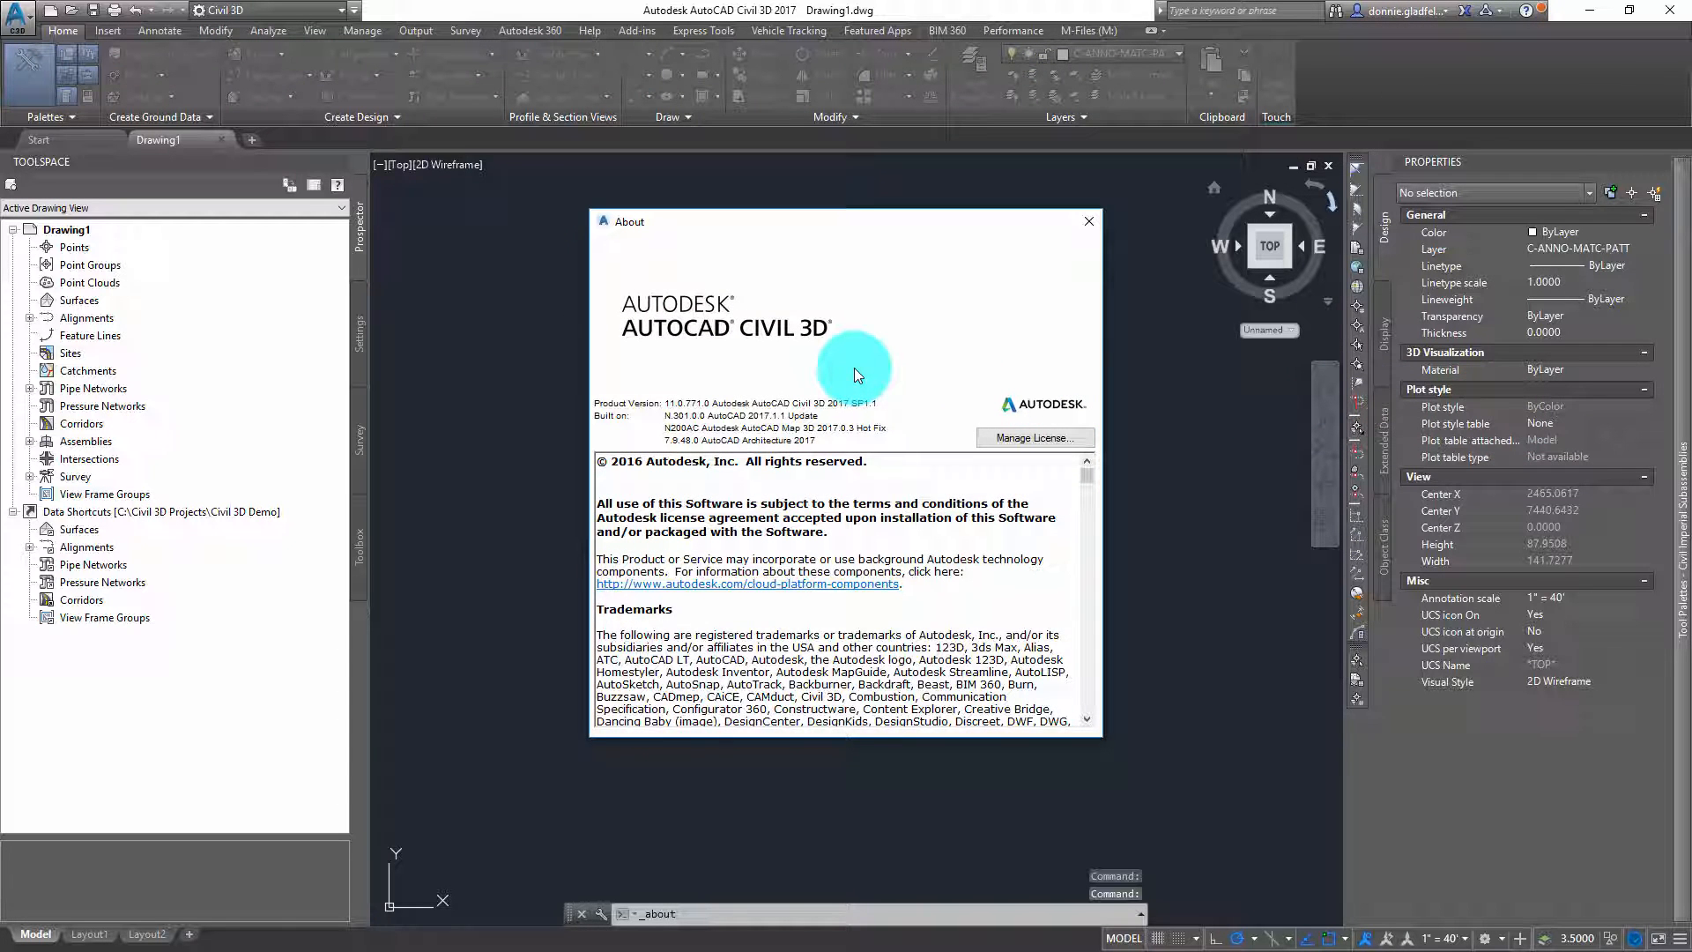
pyautogui.moveTo(832, 369)
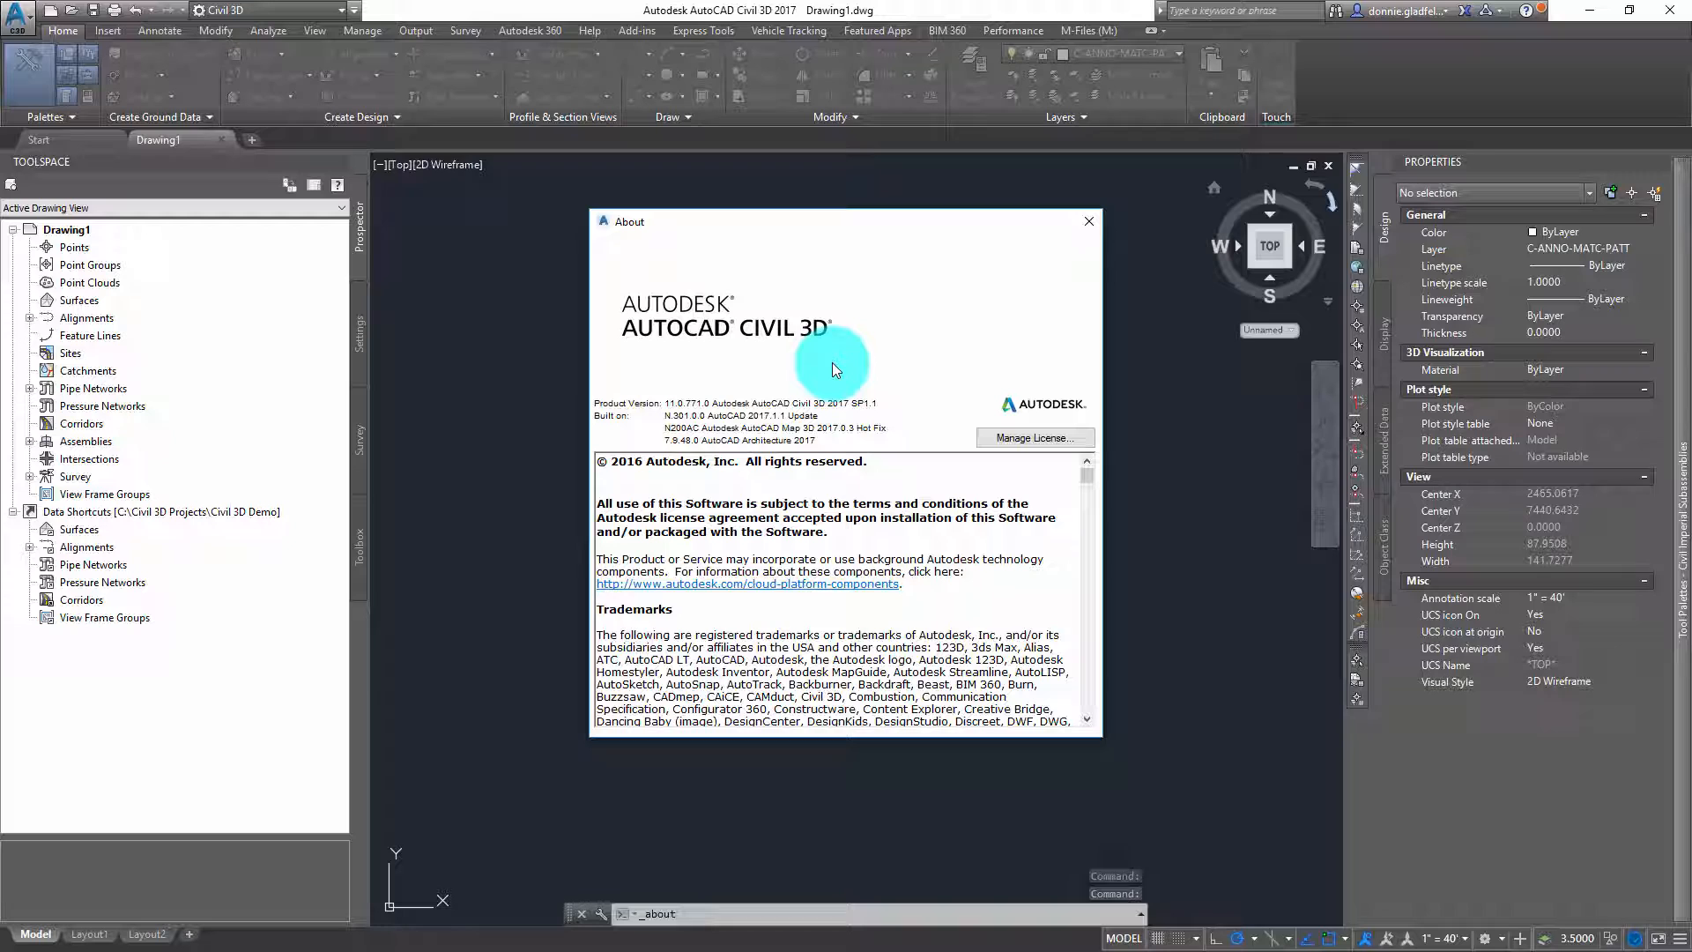
pyautogui.moveTo(652, 414)
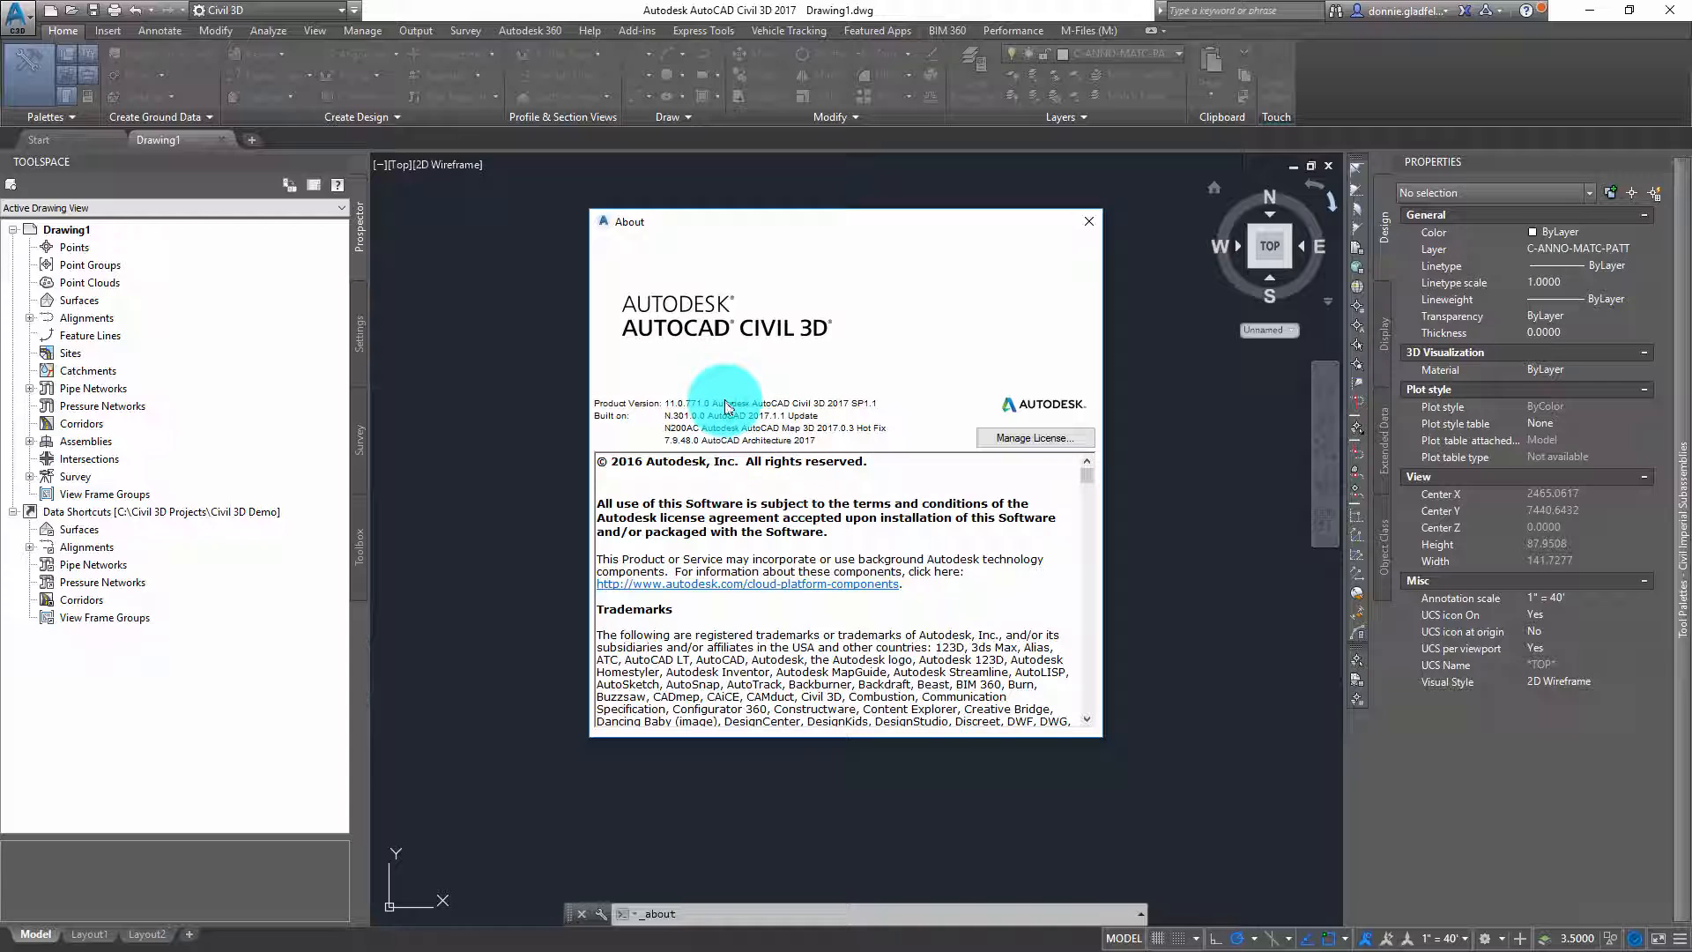
pyautogui.moveTo(782, 414)
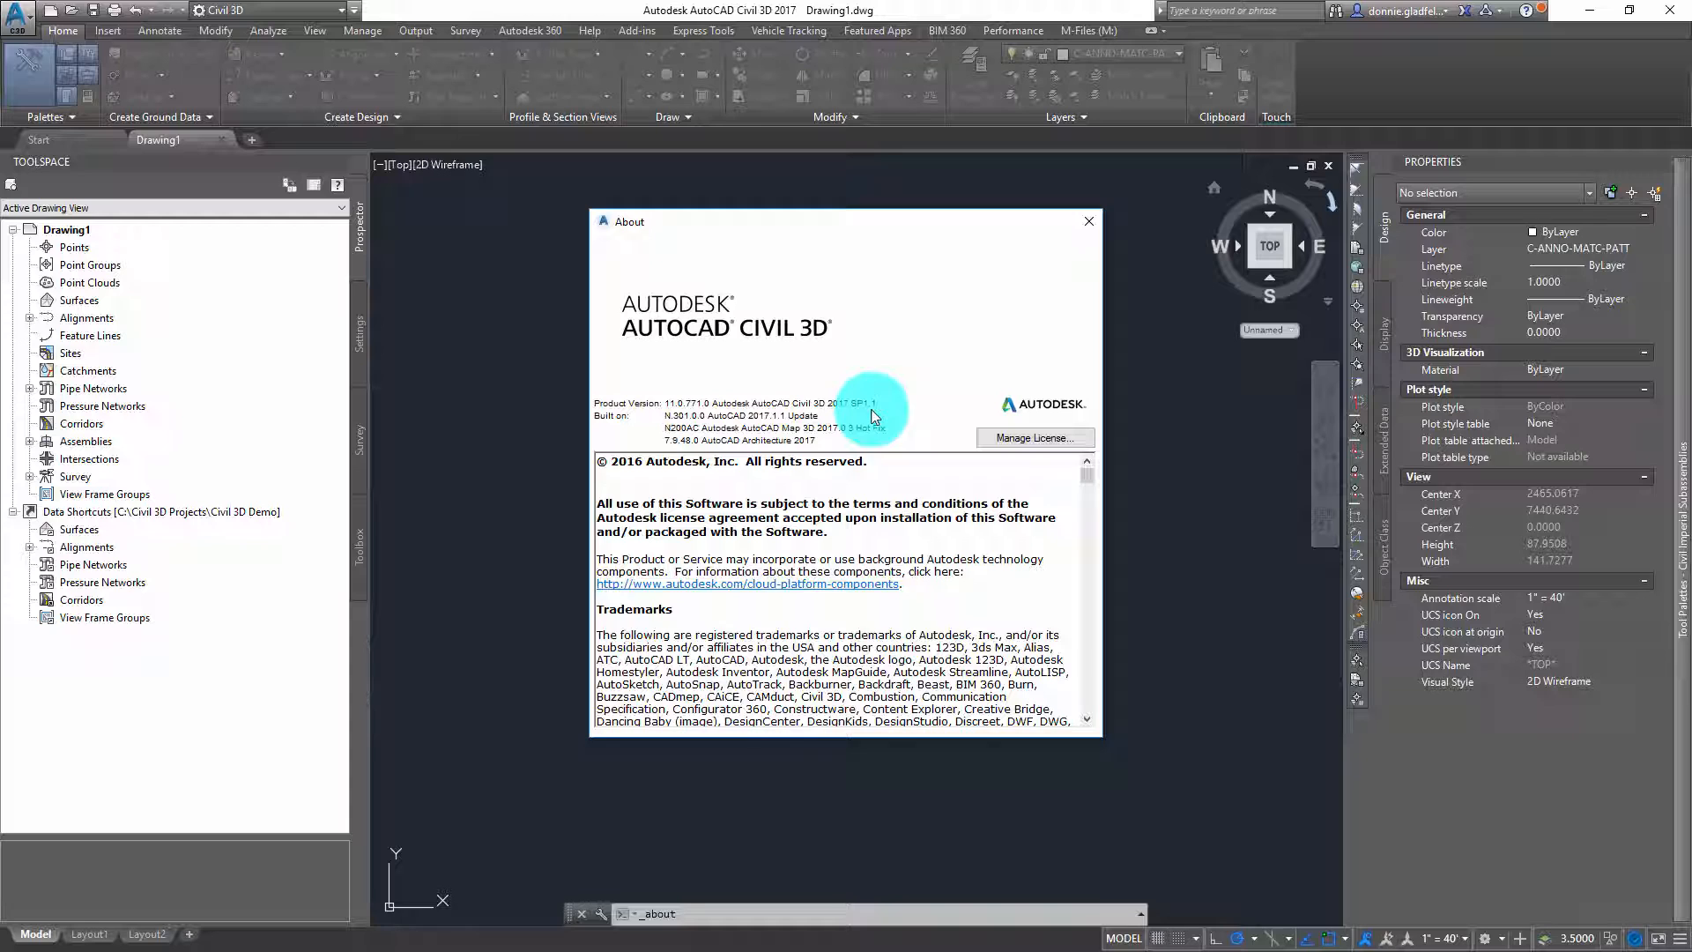
pyautogui.moveTo(840, 419)
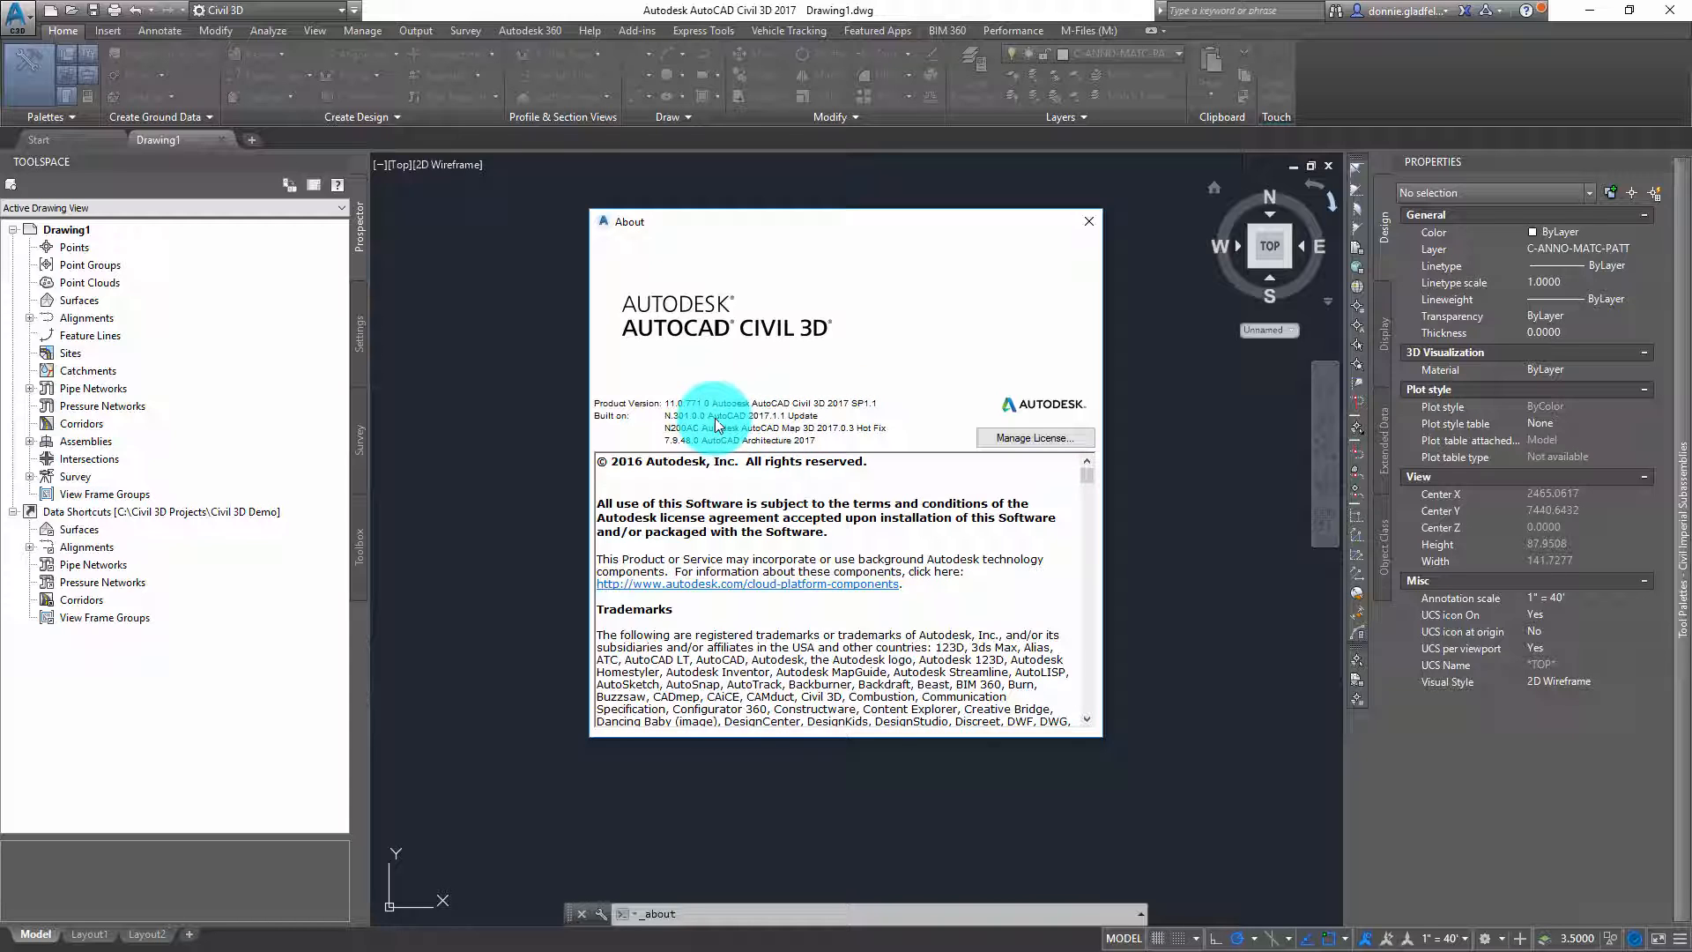
pyautogui.moveTo(771, 419)
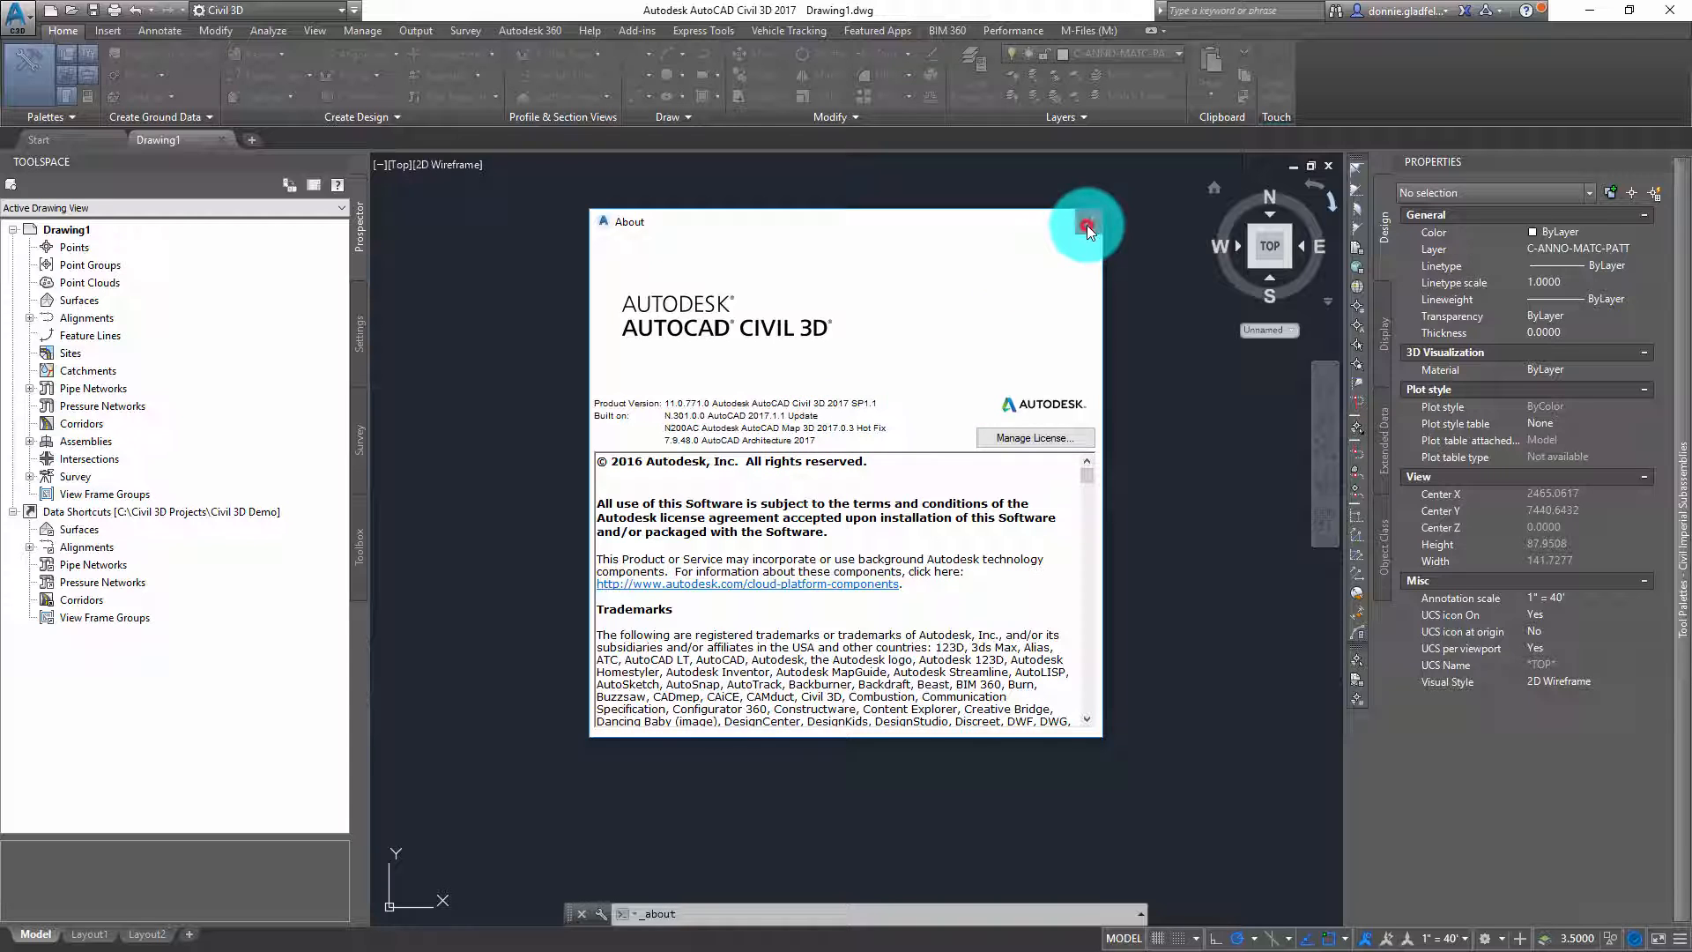
pyautogui.click(1086, 224)
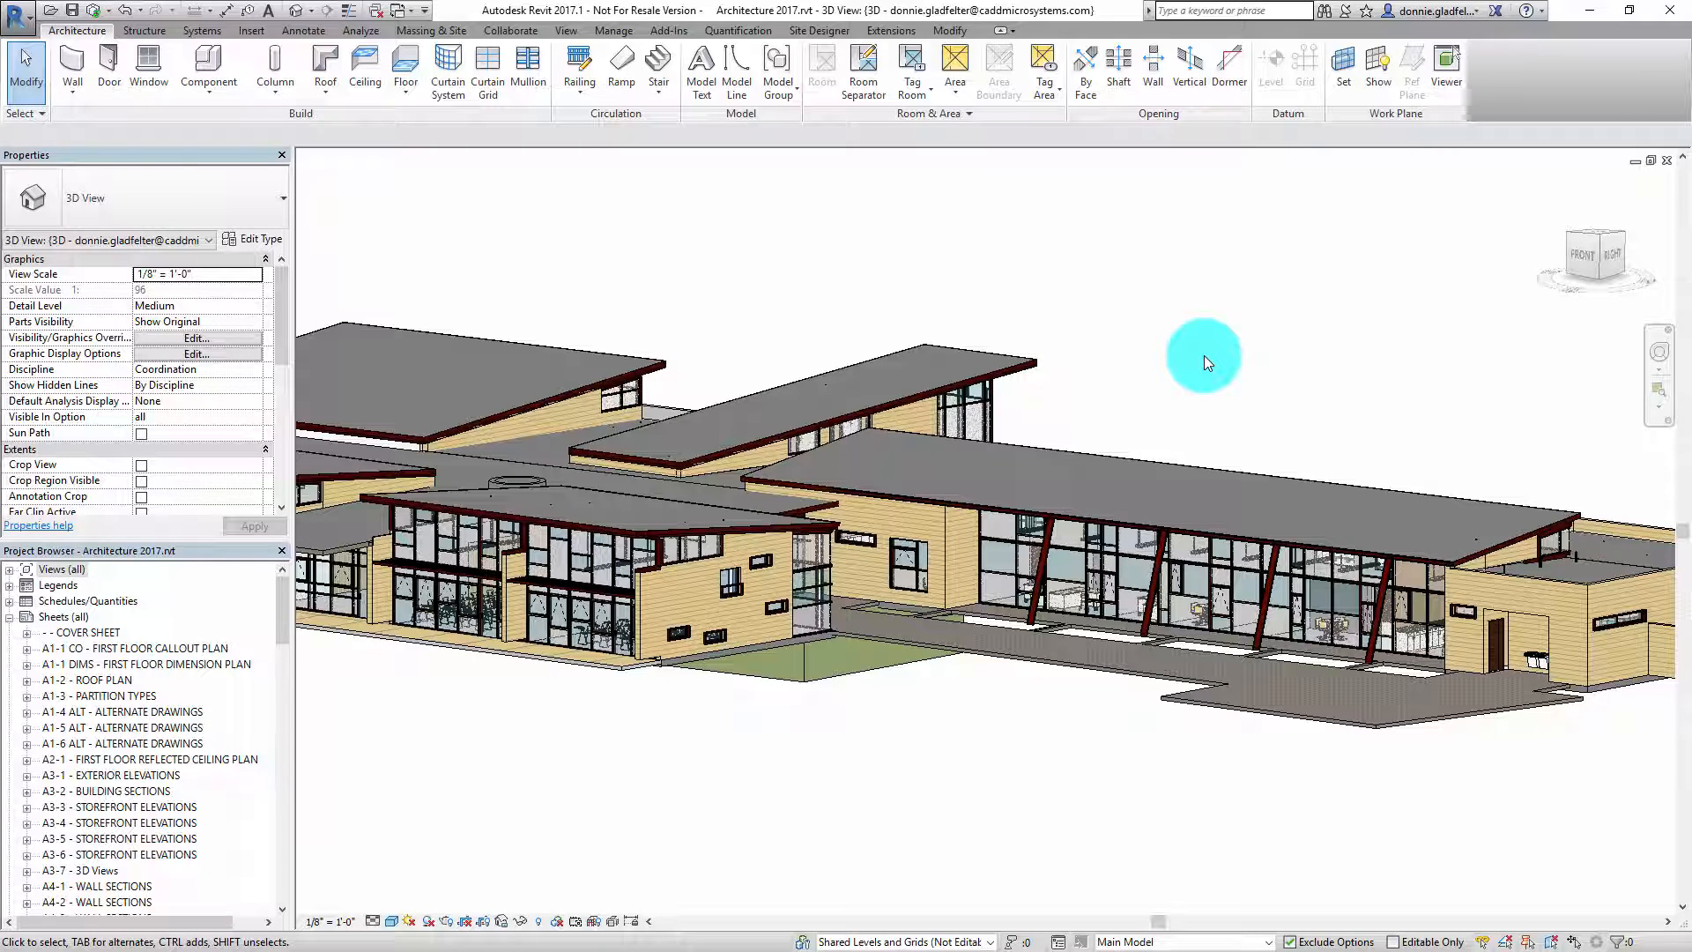
pyautogui.moveTo(1519, 90)
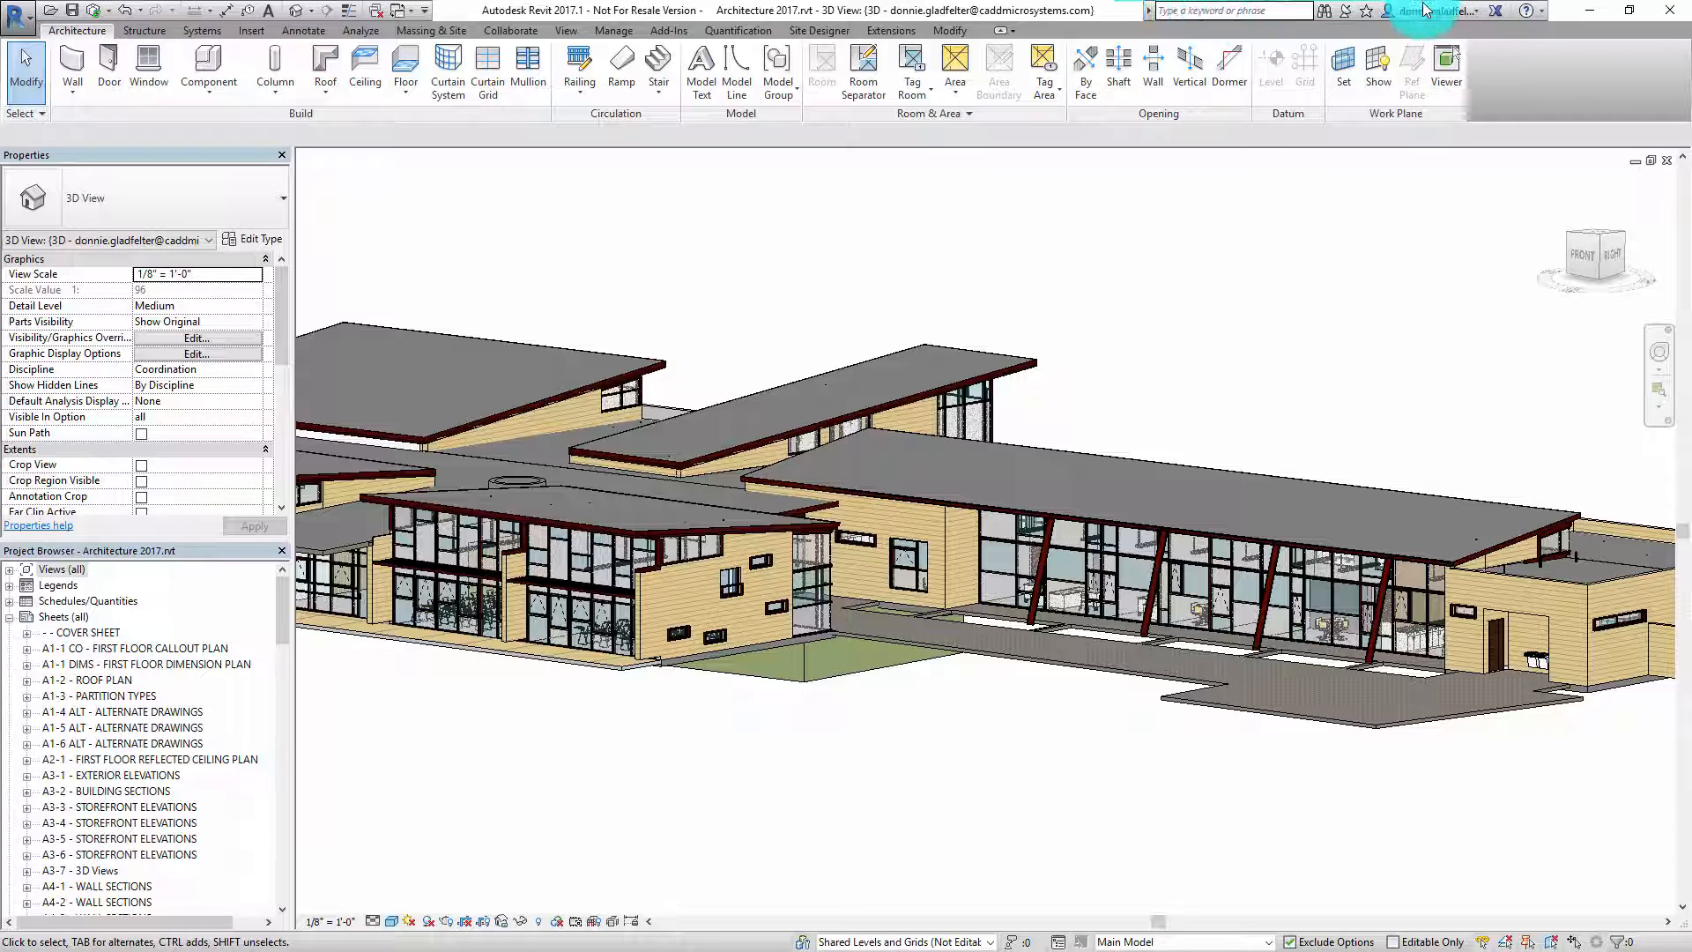
pyautogui.moveTo(1526, 11)
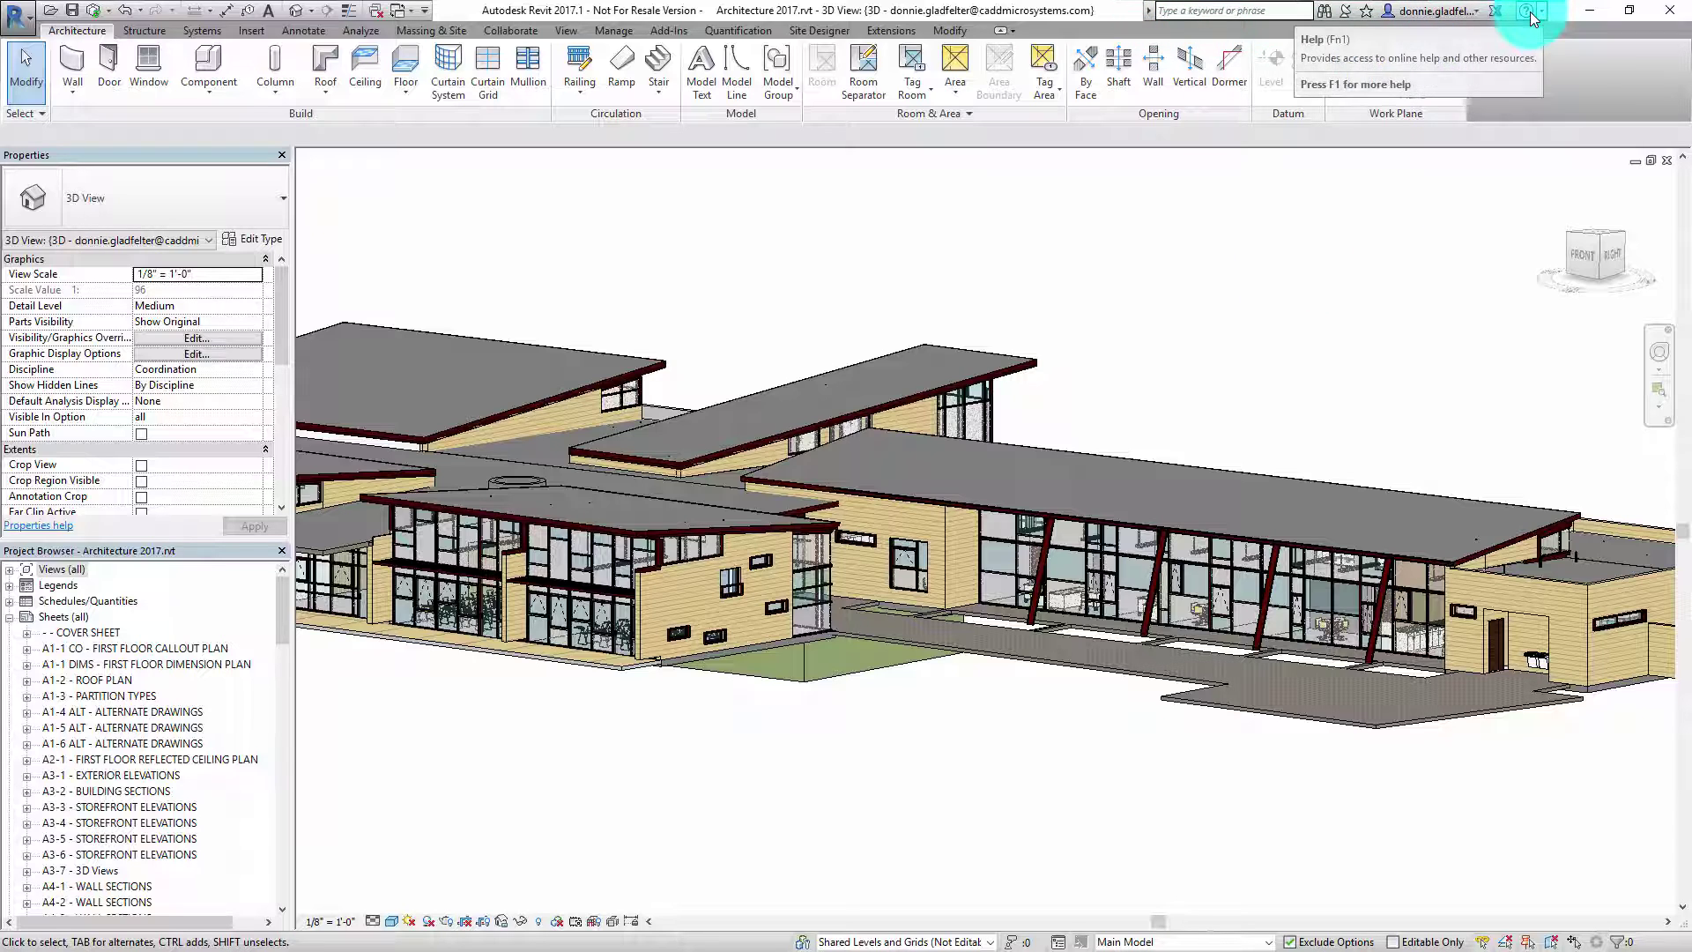
# Show Revit 2017.1's Help menu with What's New, Workflows and About Autodesk Revit 2017.1.
pyautogui.click(1540, 11)
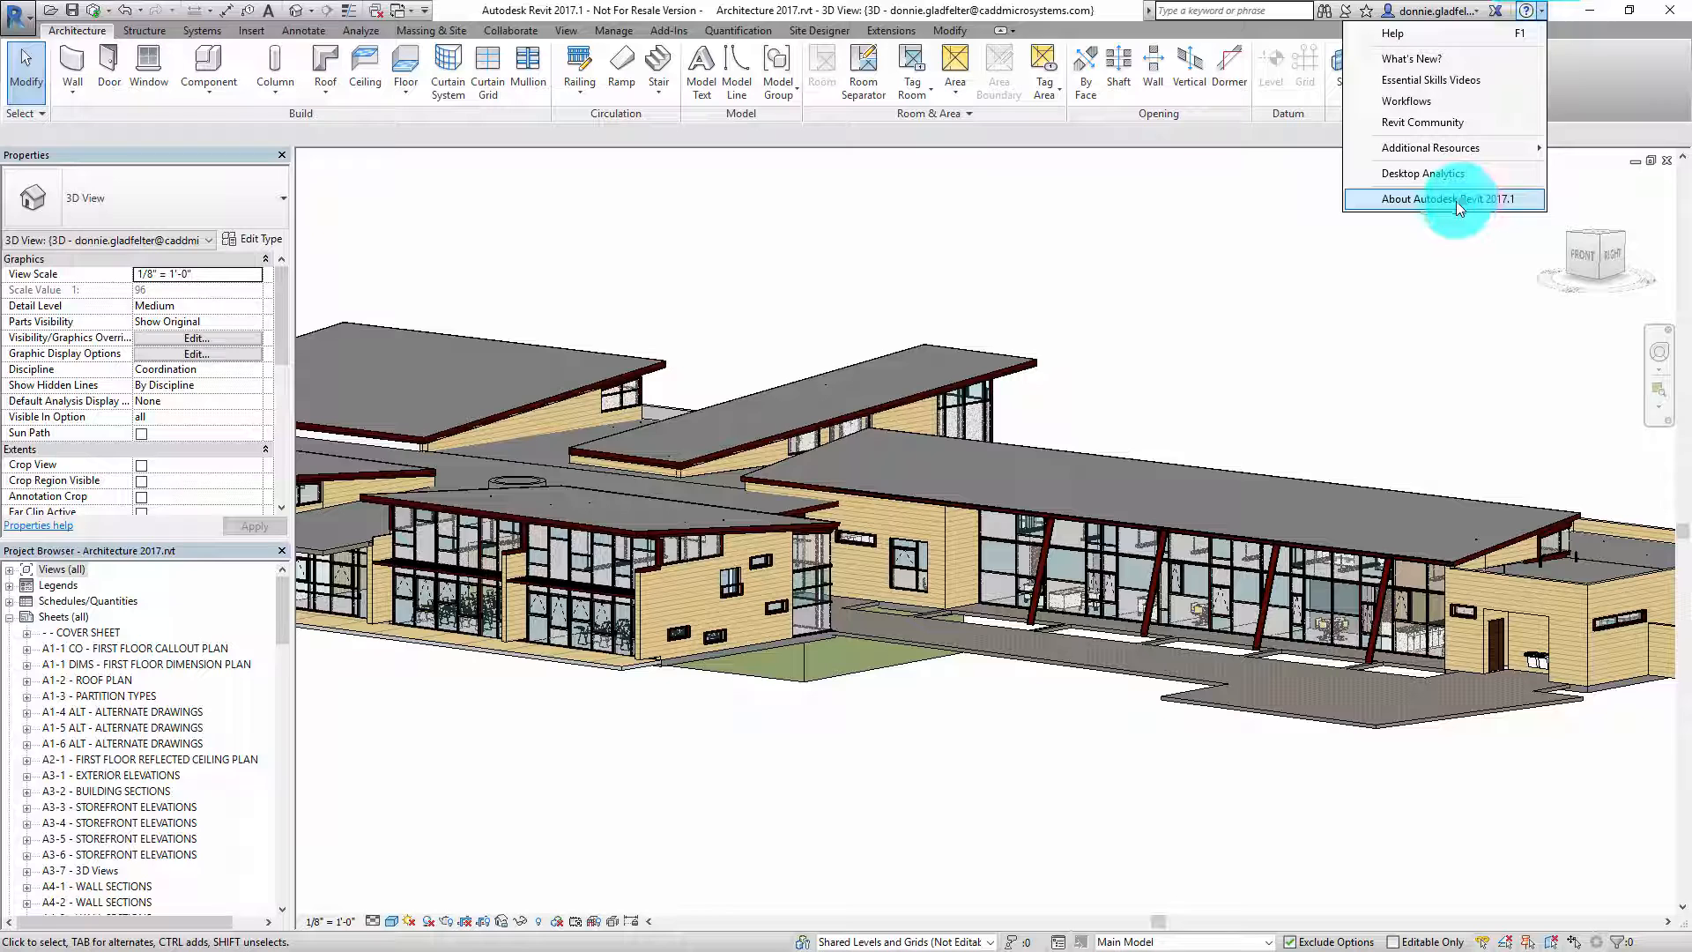
# Confirm build 17.0.1099.0 and update 2017.1.1 in About Autodesk Revit 2017.1, then close it.
pyautogui.click(1452, 197)
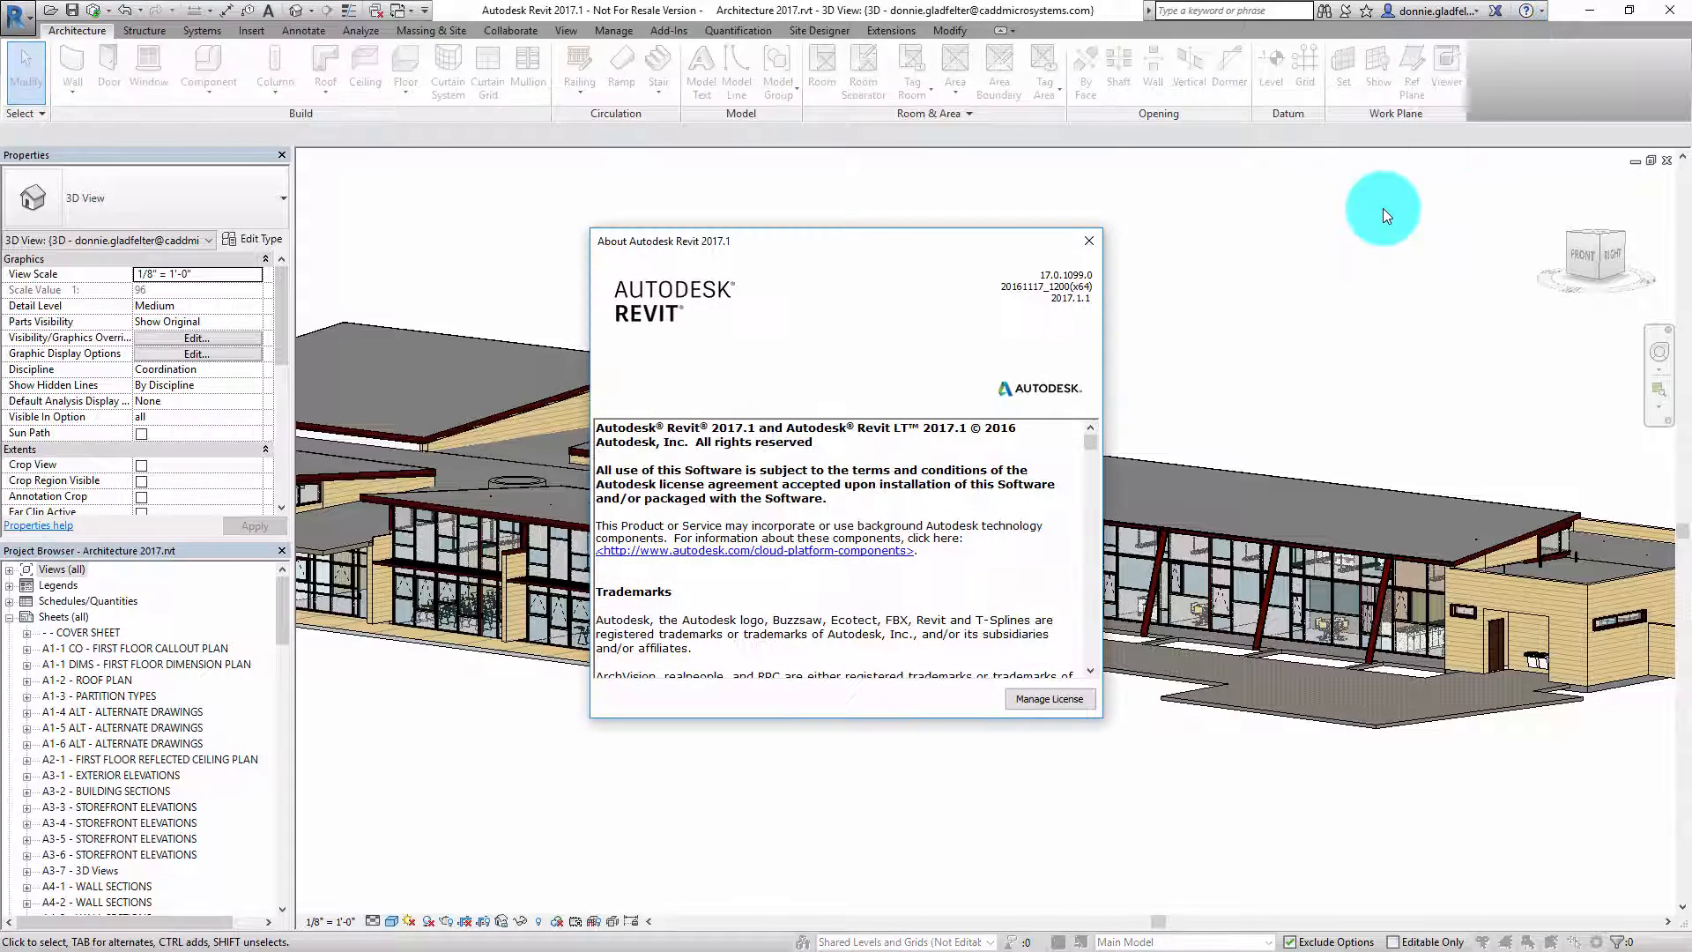
pyautogui.moveTo(790, 354)
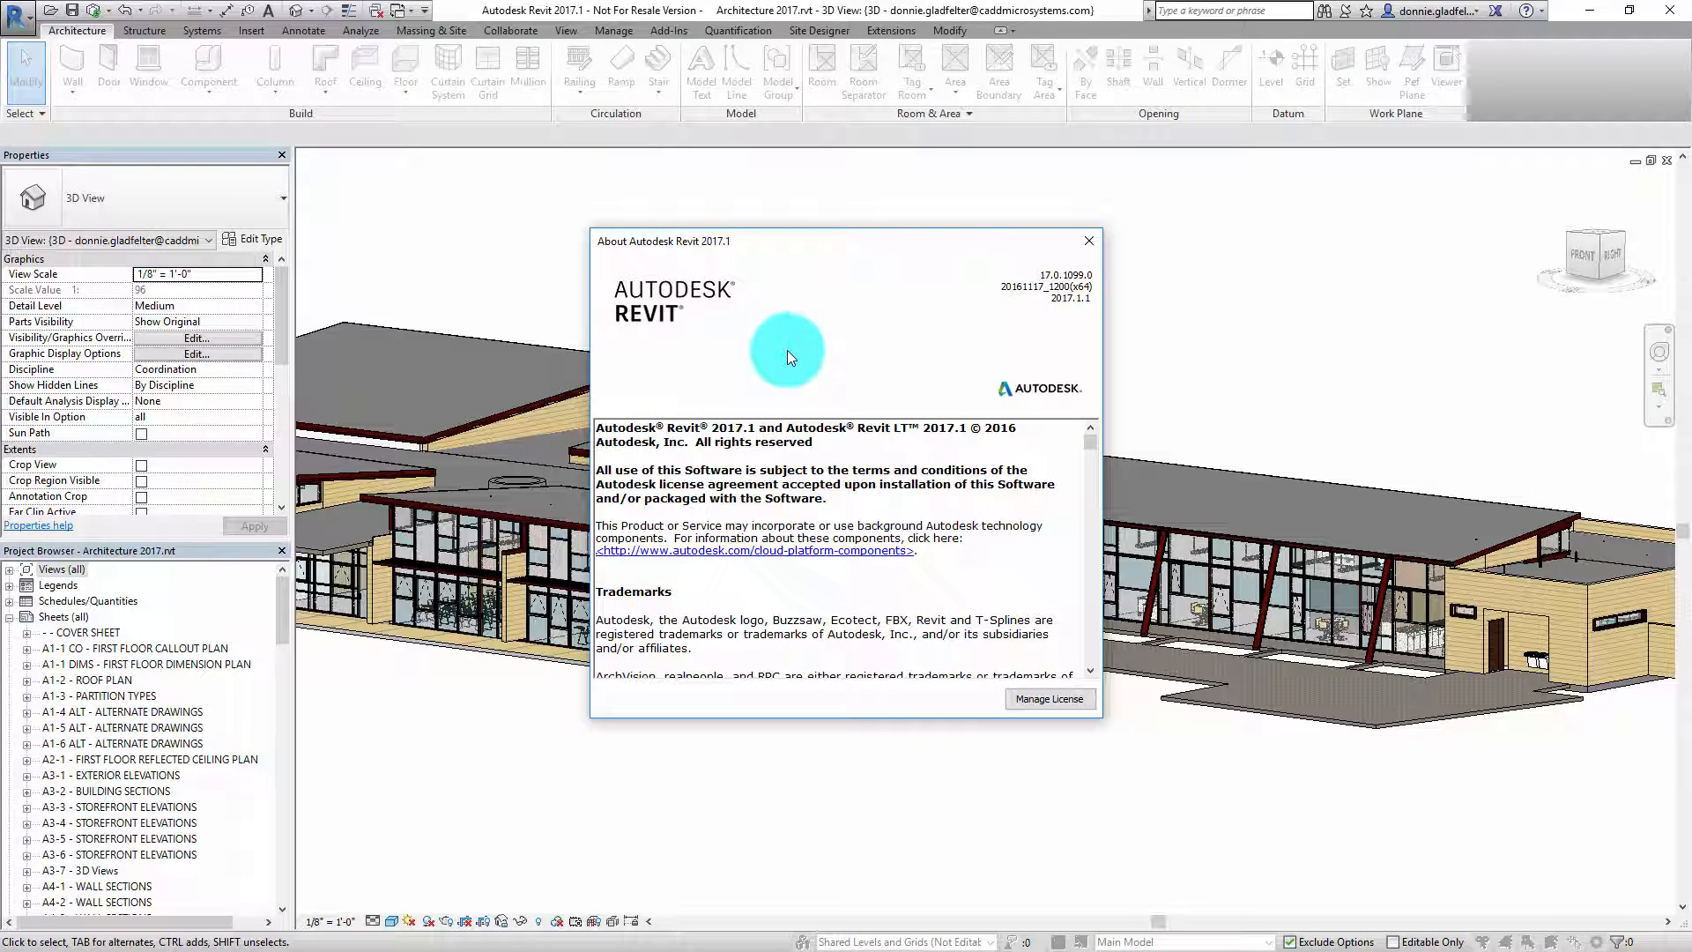
pyautogui.moveTo(824, 391)
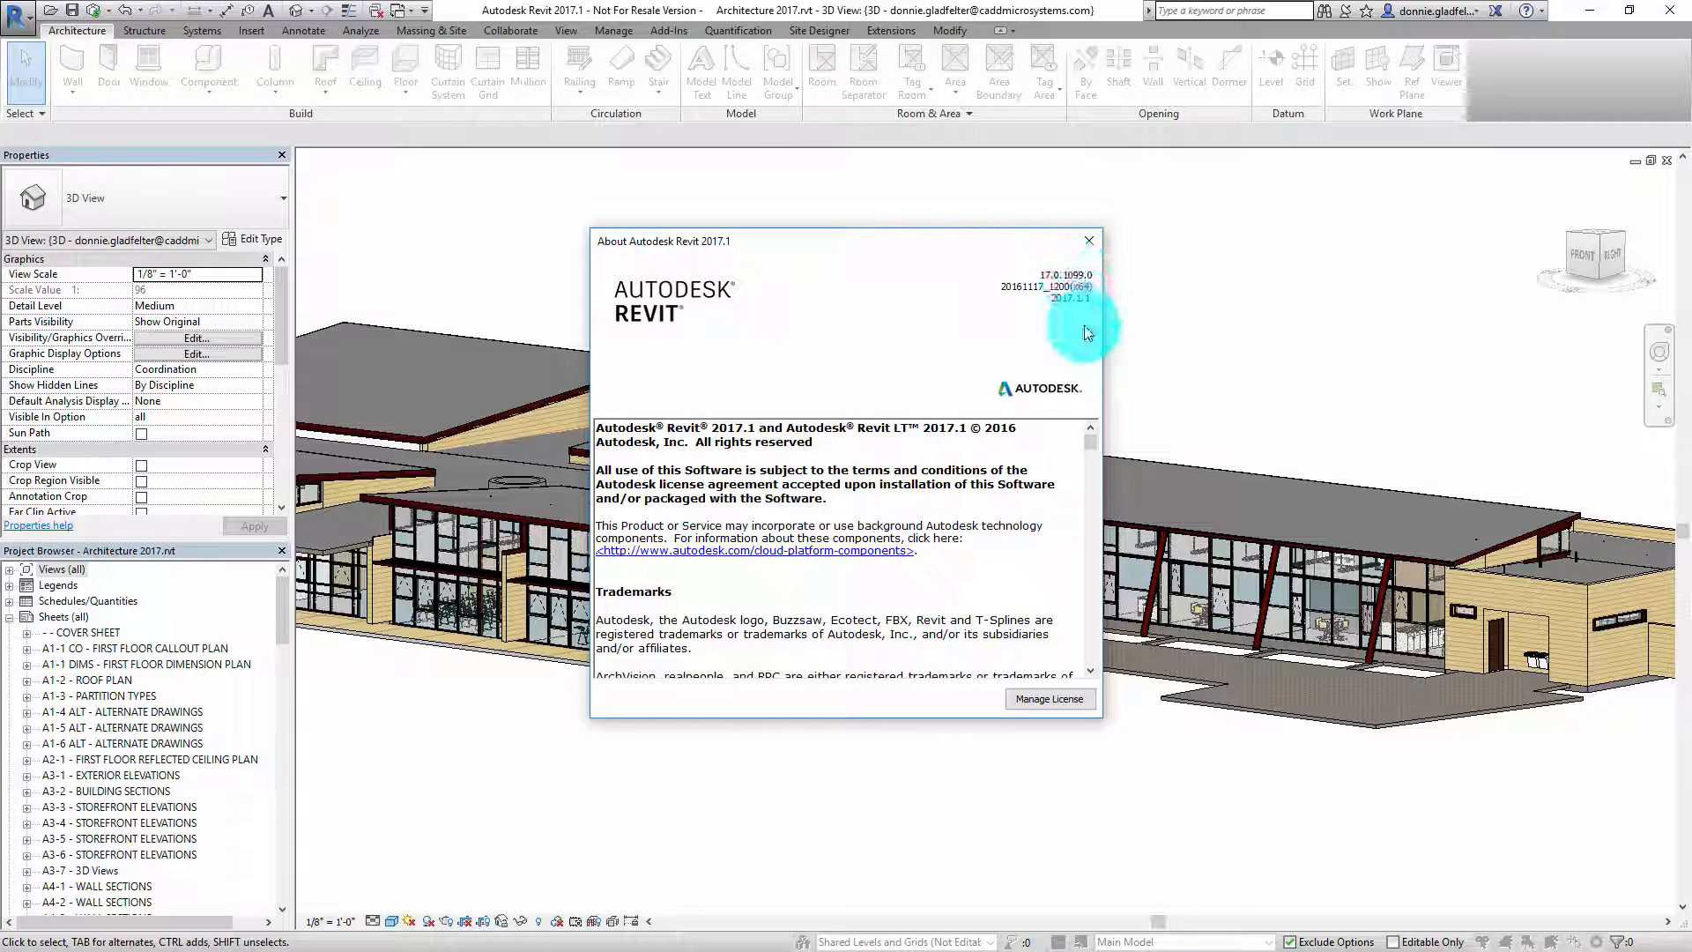
pyautogui.moveTo(1075, 340)
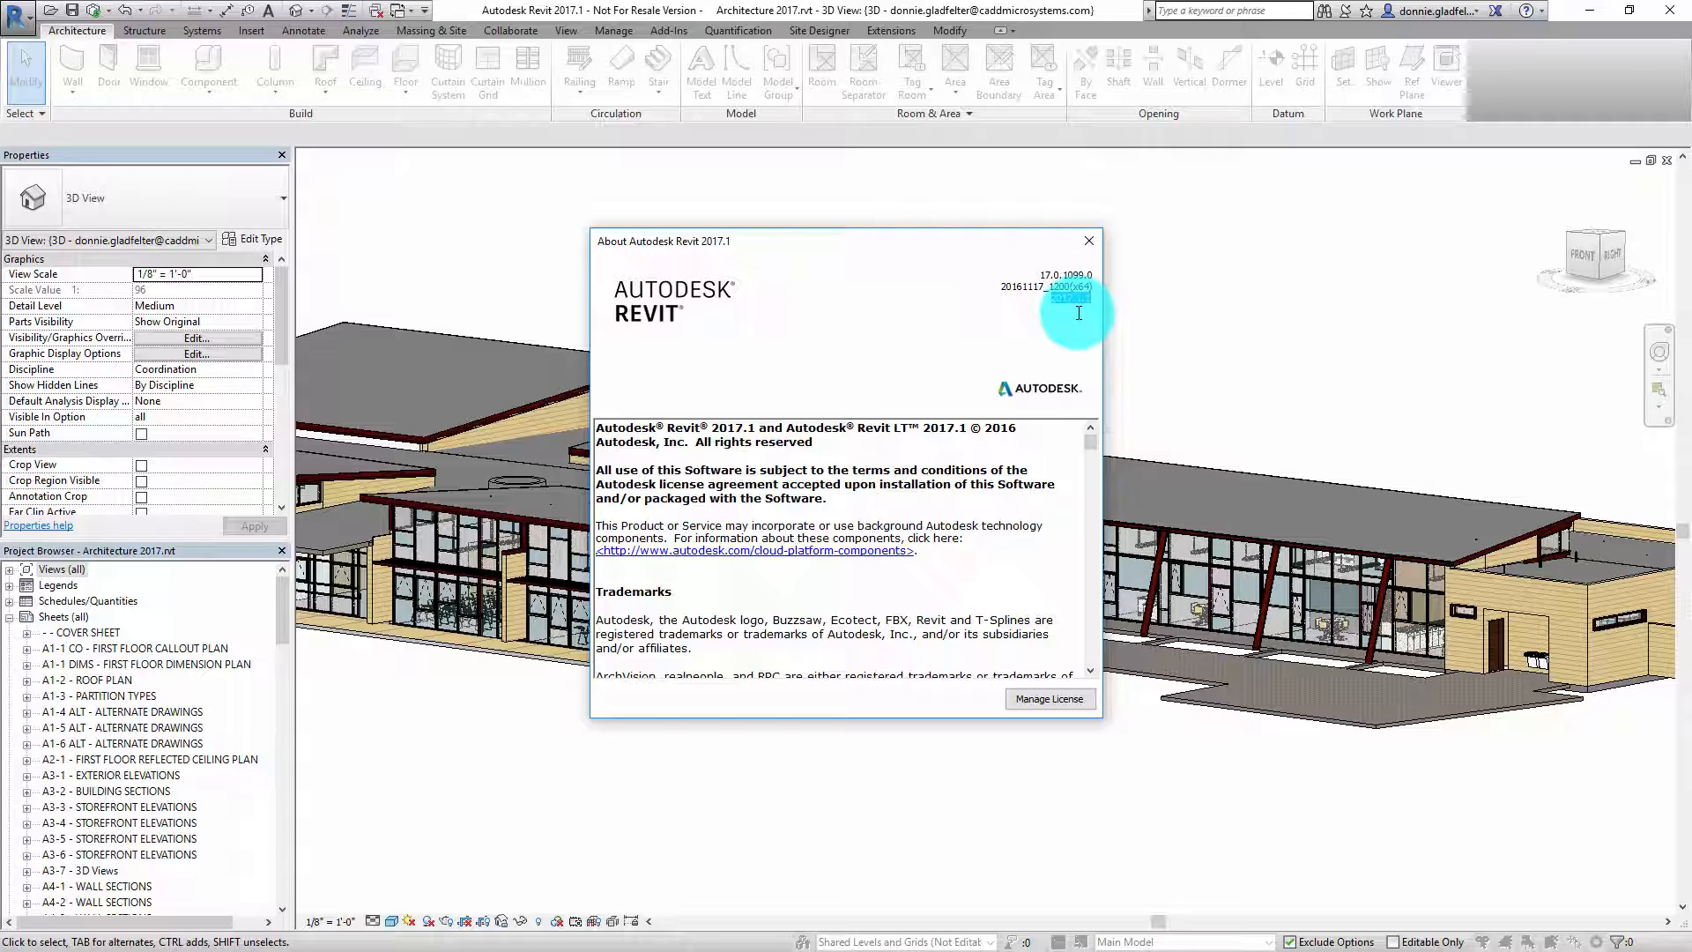
pyautogui.moveTo(1089, 239)
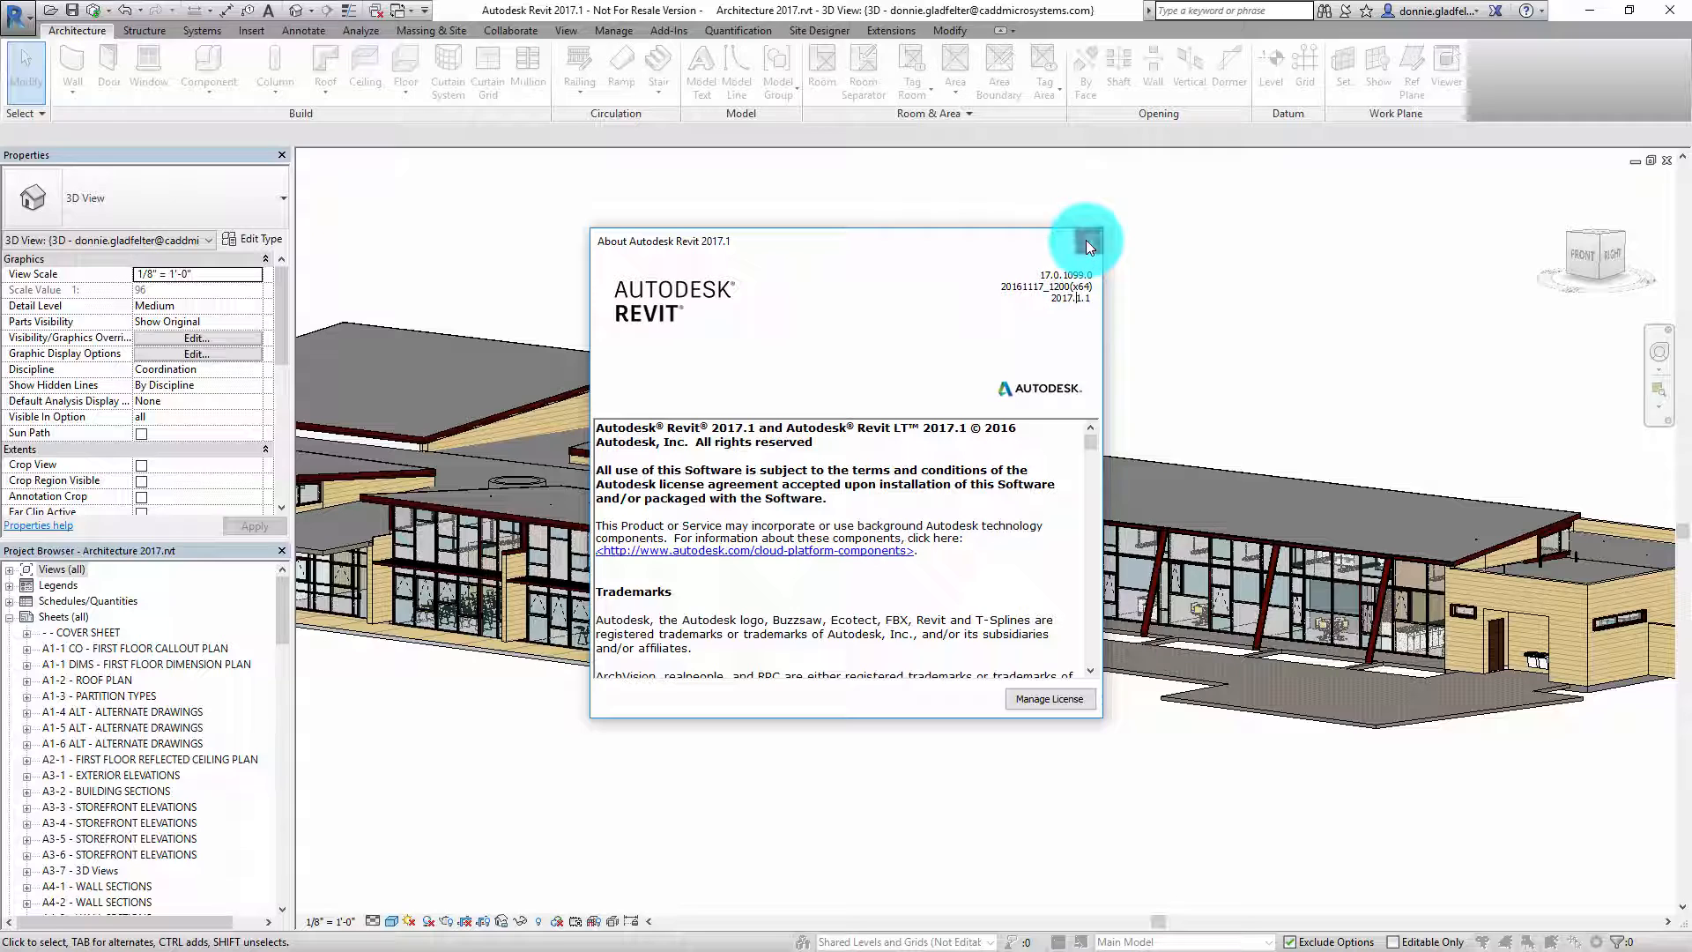
pyautogui.click(1086, 247)
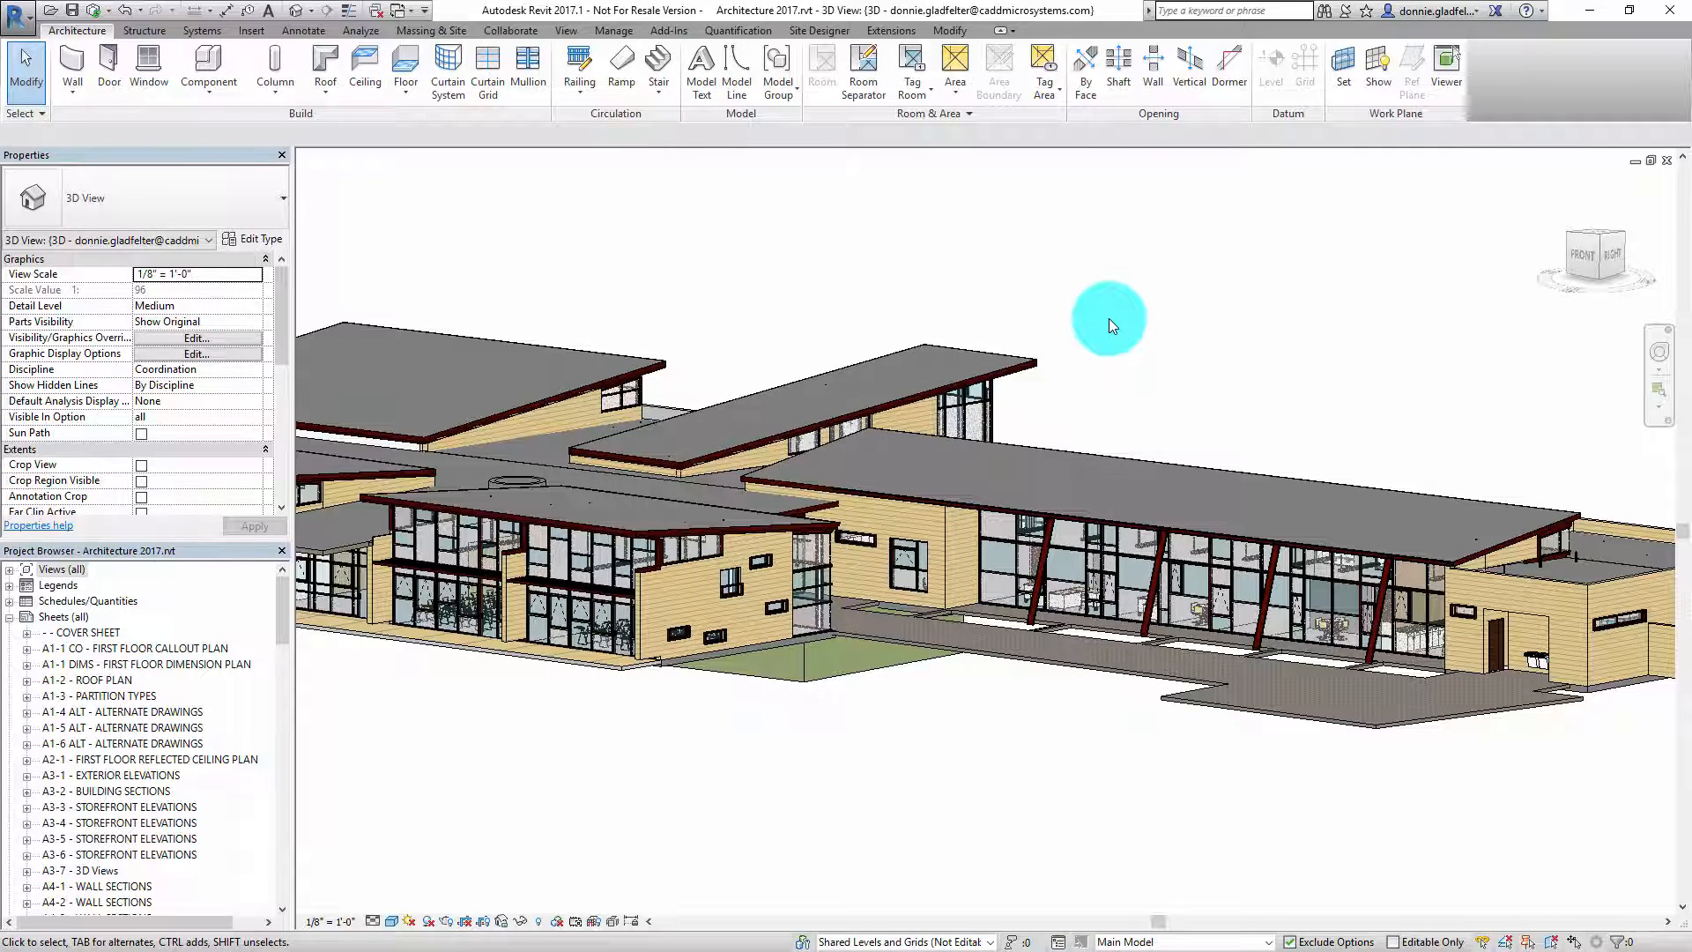